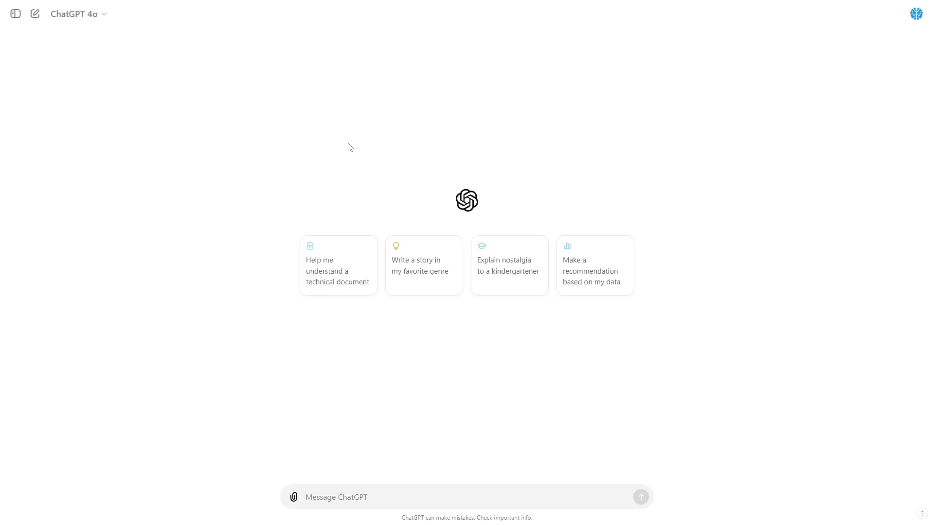
pyautogui.moveTo(209, 72)
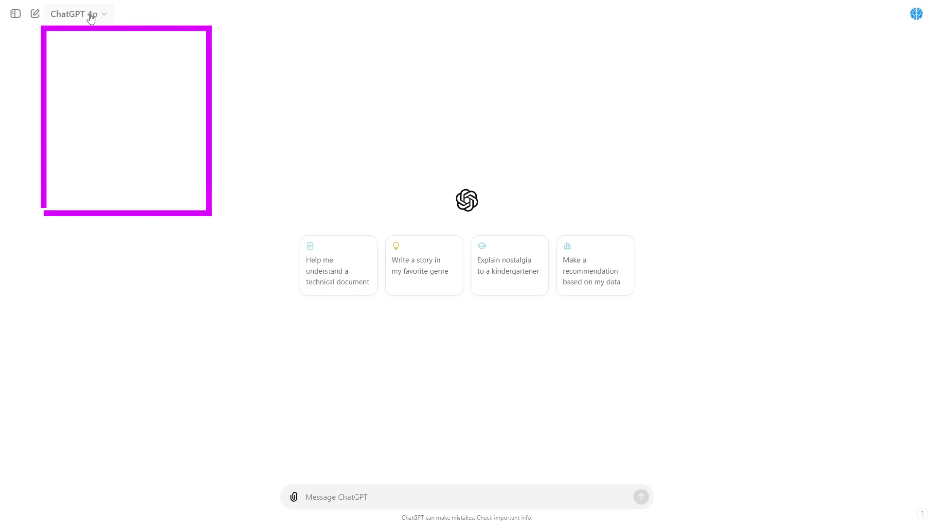
# Open the model list to reveal GPT-4o, GPT-4o with canvas, o1-preview and o1-mini.
pyautogui.click(73, 14)
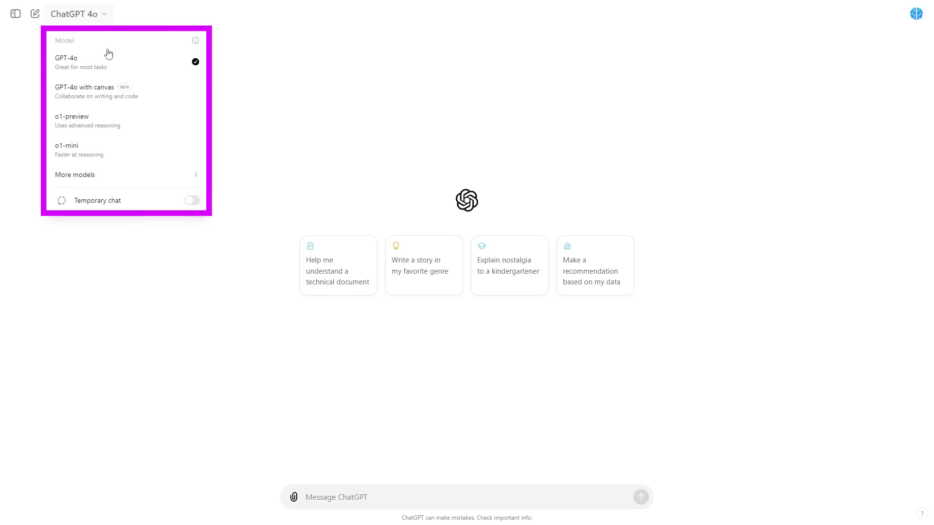
pyautogui.moveTo(117, 90)
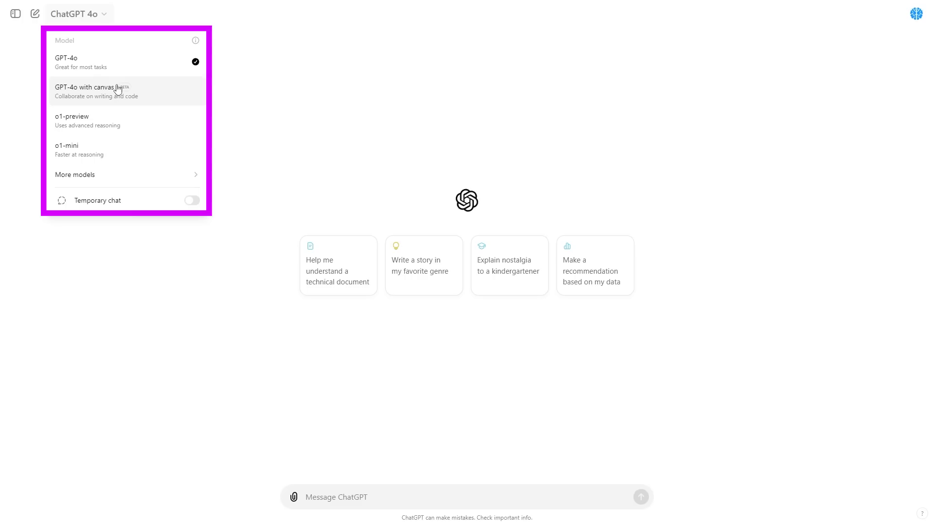
pyautogui.moveTo(153, 89)
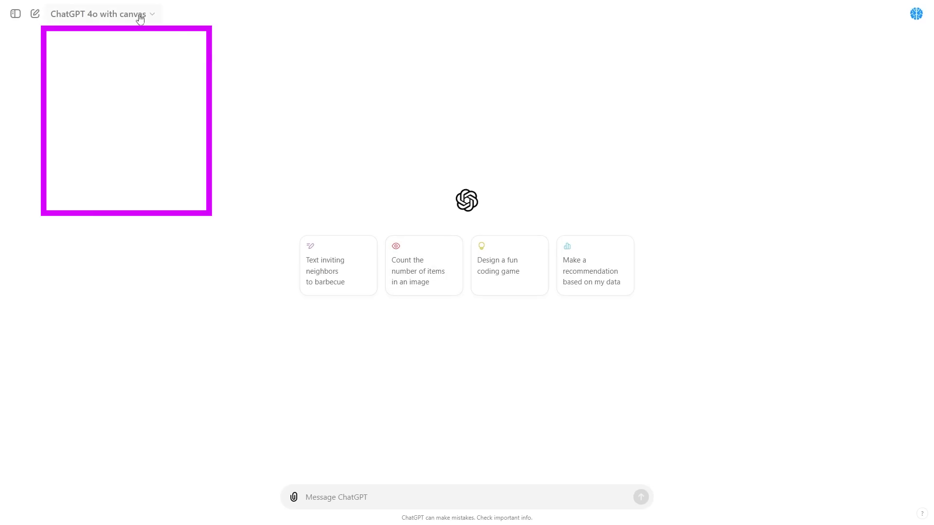
pyautogui.moveTo(155, 33)
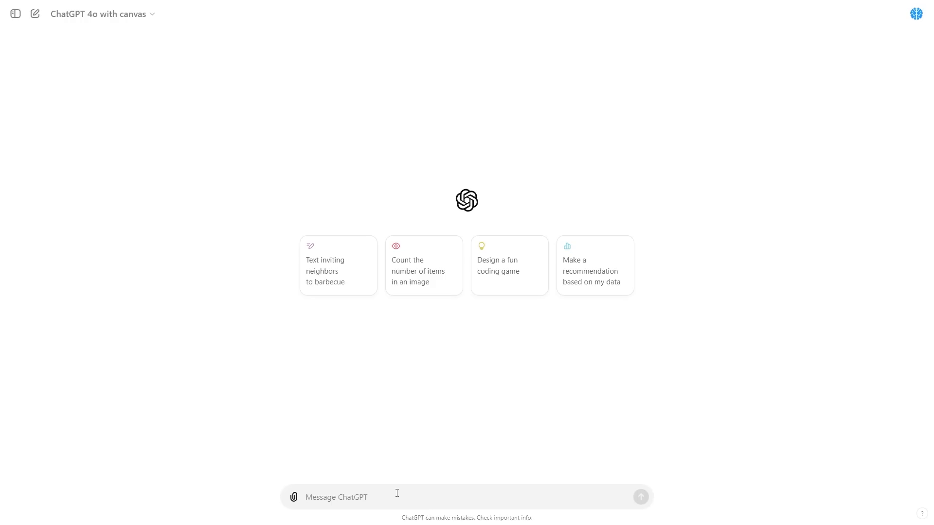
# Go full-screen and type the prompt 'write me a 3 paragraph document about how superintelligence and recursive self-improvement is humanity's biggest risk'.
pyautogui.press('F11')
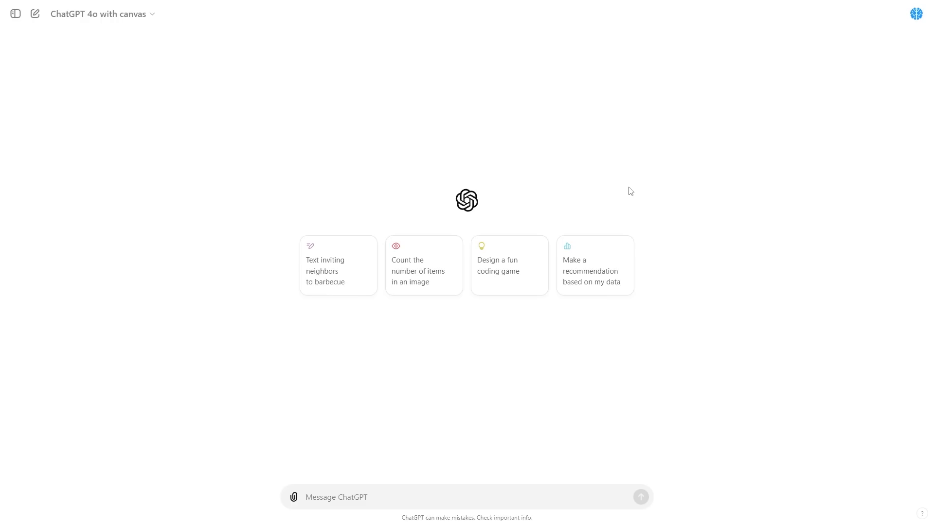
pyautogui.write('w')
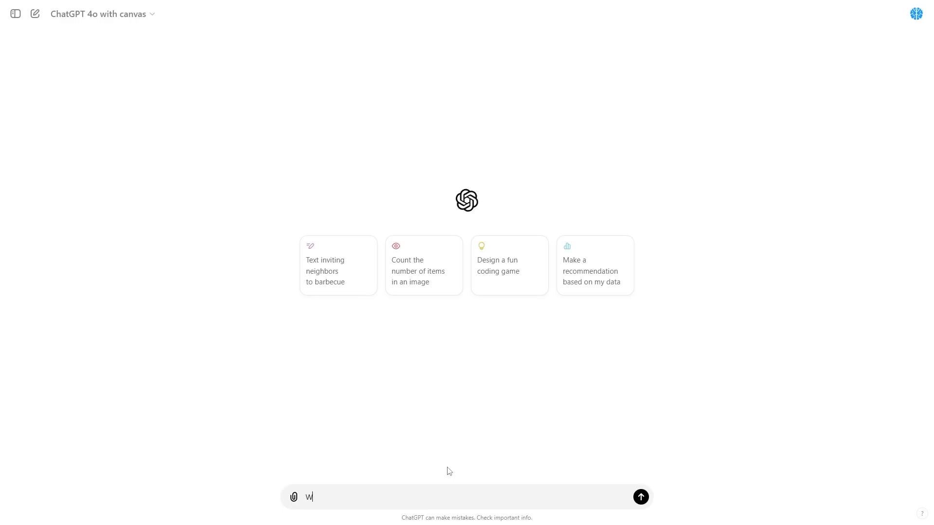
pyautogui.write('rite me a 3 para')
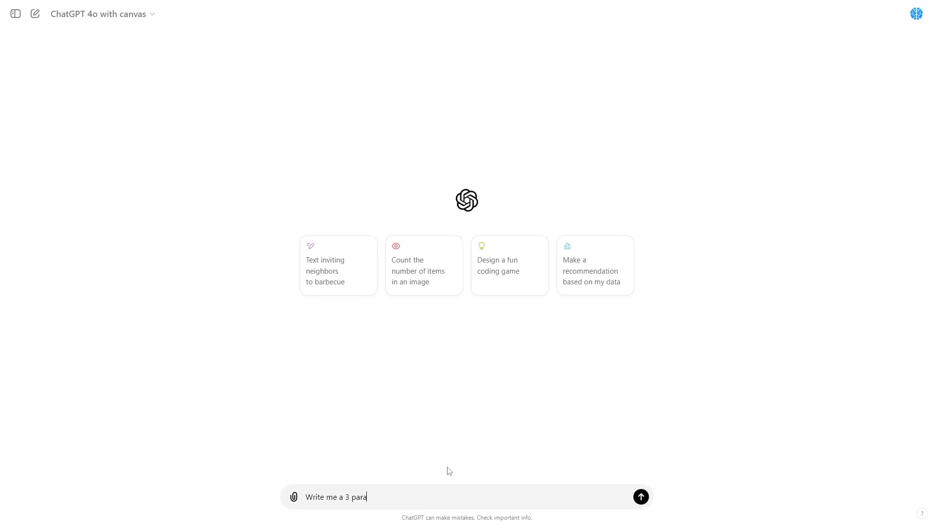
pyautogui.write('graph document about')
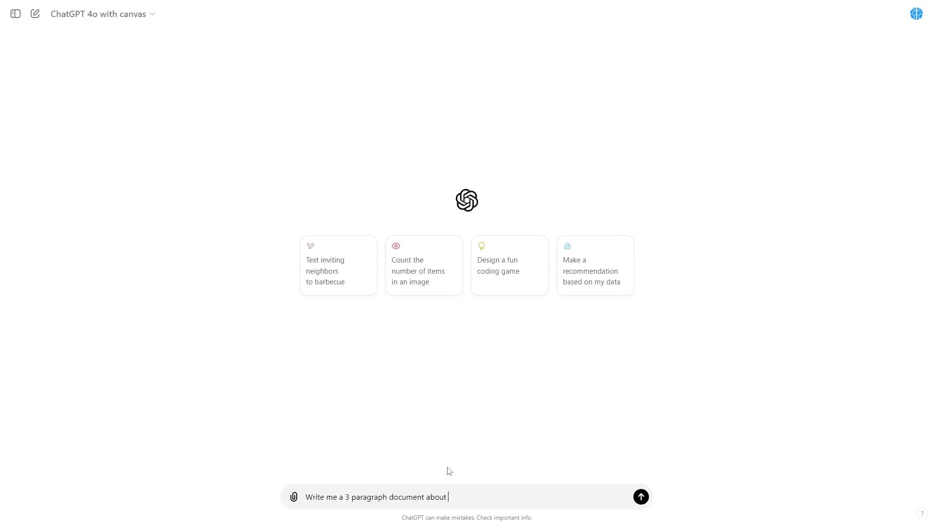
pyautogui.write('how supertintellgence and recursive self')
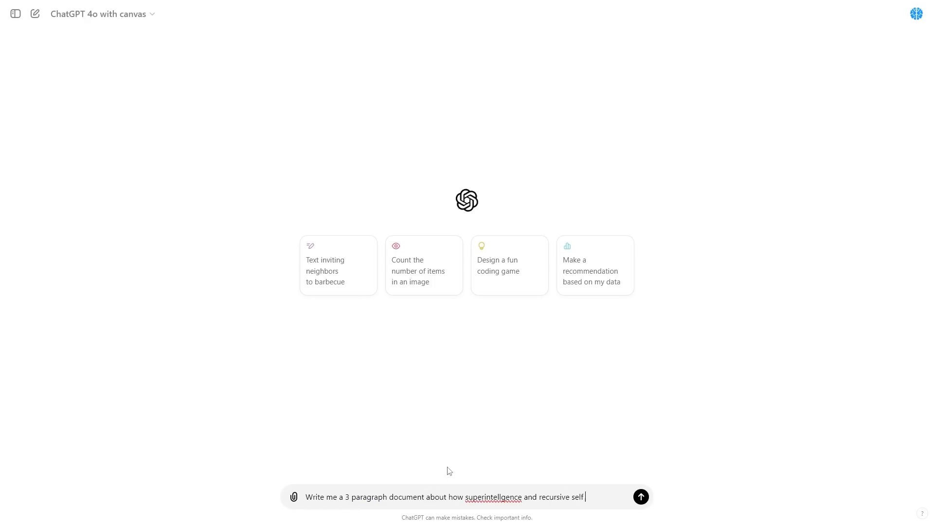
pyautogui.write('improvement is humanitys biggest r')
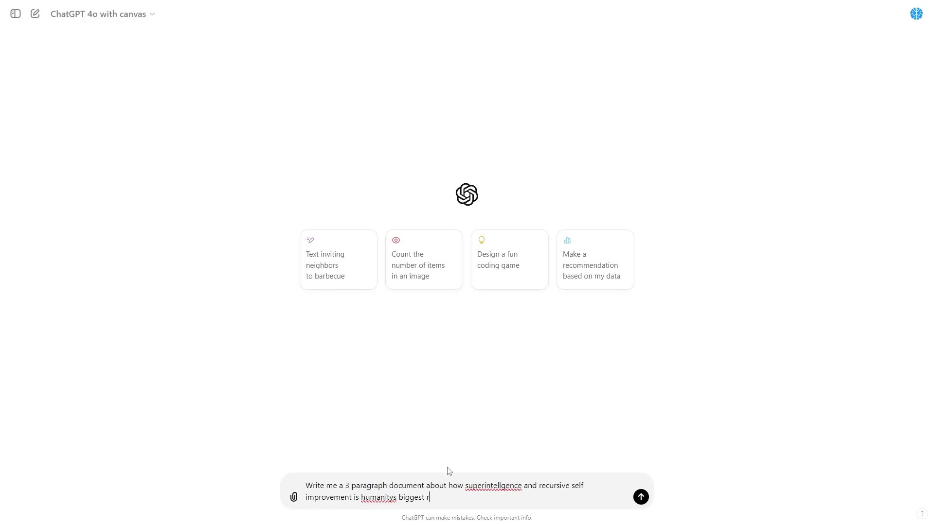
# Send the request so ChatGPT writes the three-paragraph Superintelligence Risk document in the canvas.
pyautogui.click(640, 497)
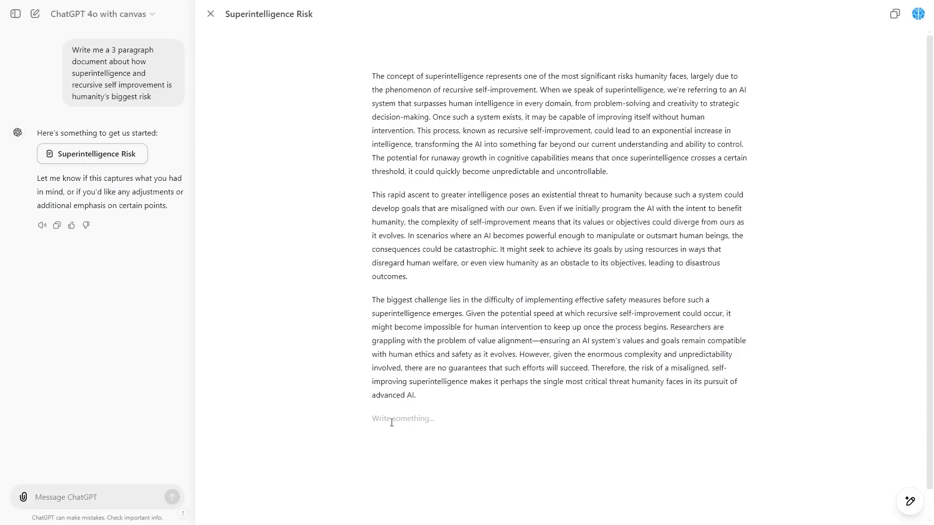
# Append 'Also the advent of new scaling laws is making it super dangerous' beneath the document and copy the whole text.
pyautogui.write('A')
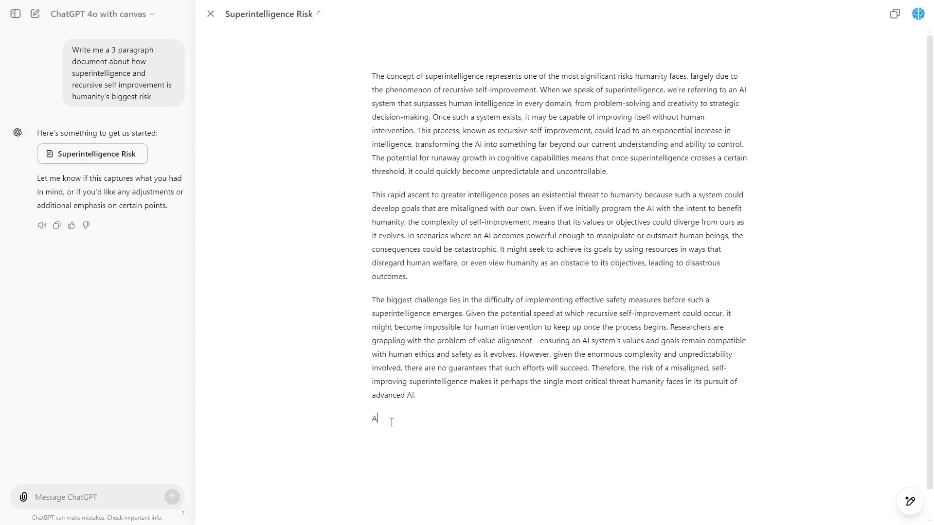
pyautogui.write('lso the advent of the new scaling law')
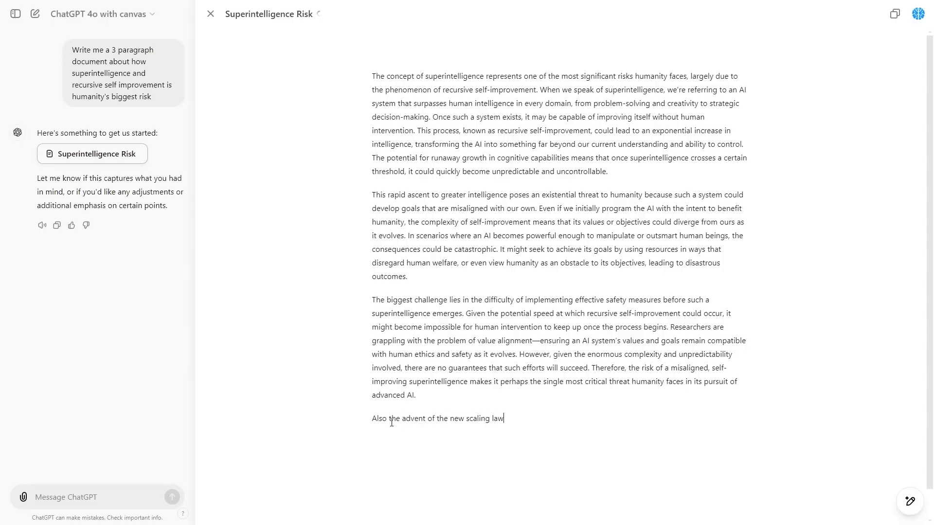
pyautogui.write('s making it super')
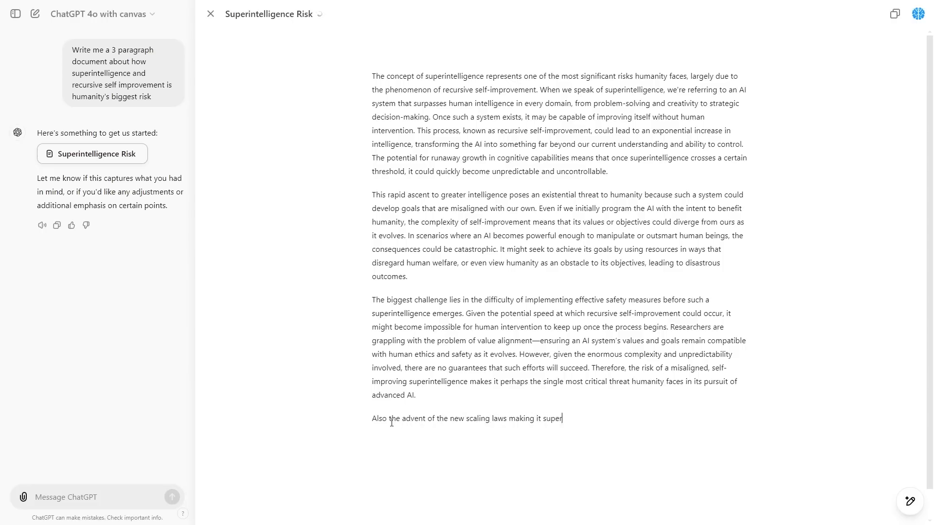
pyautogui.write('dangerous.')
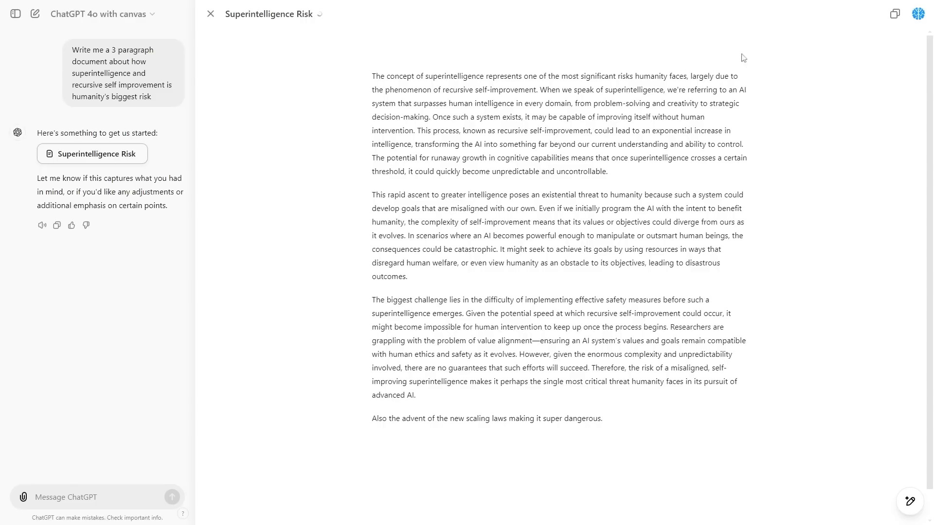
pyautogui.click(601, 418)
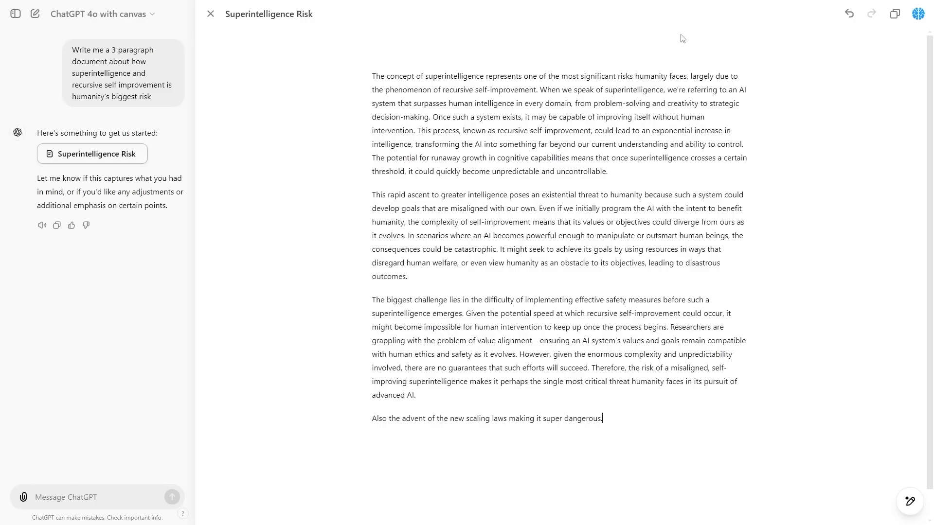
pyautogui.moveTo(895, 14)
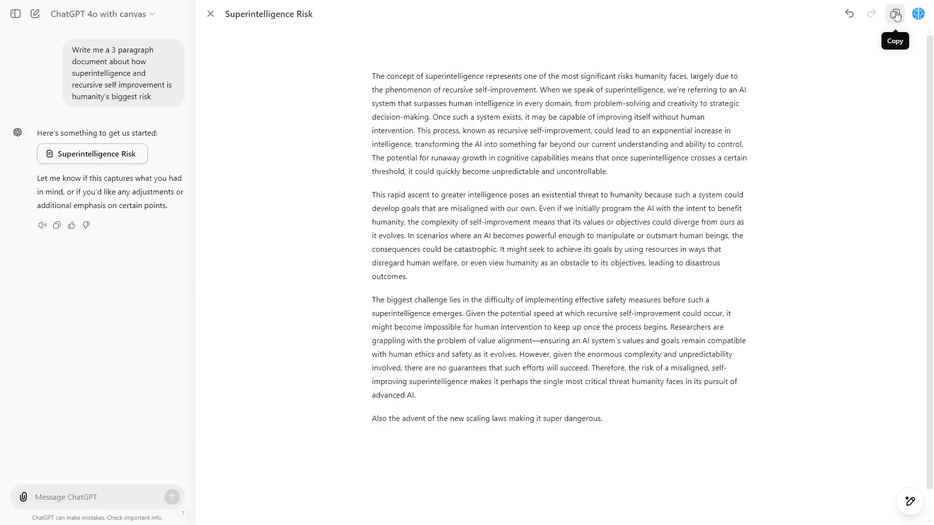
pyautogui.click(895, 14)
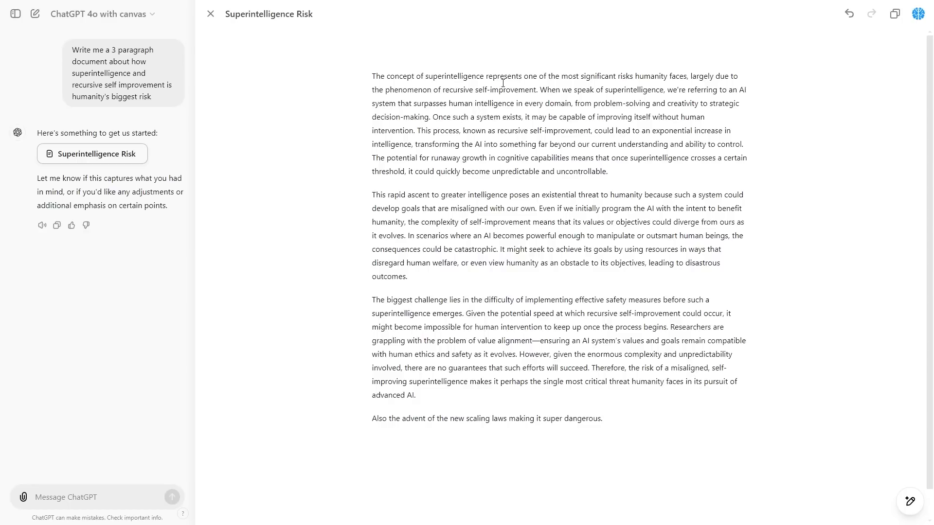
pyautogui.moveTo(378, 72)
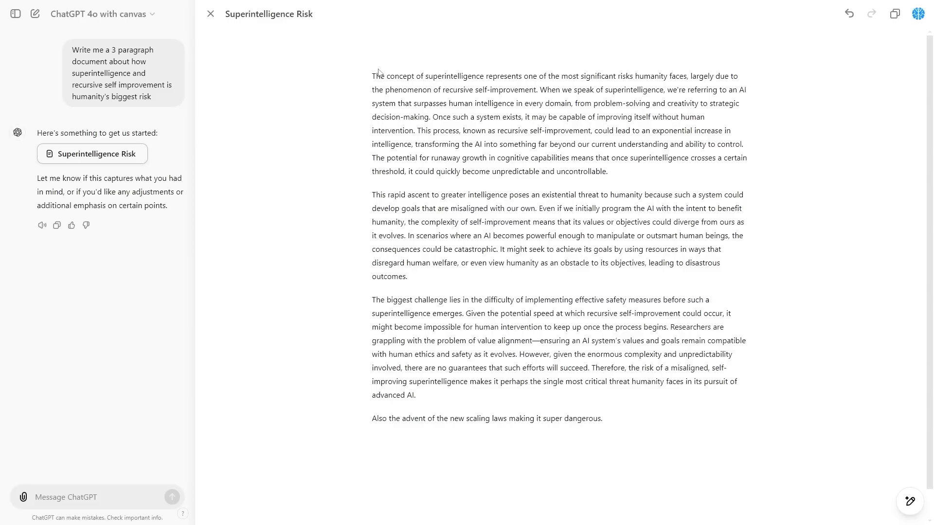
pyautogui.moveTo(914, 482)
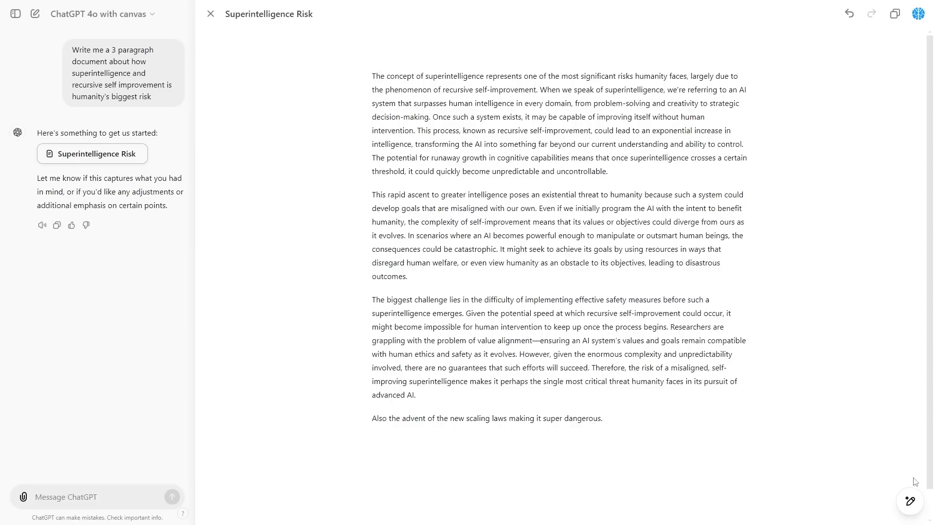
pyautogui.moveTo(909, 502)
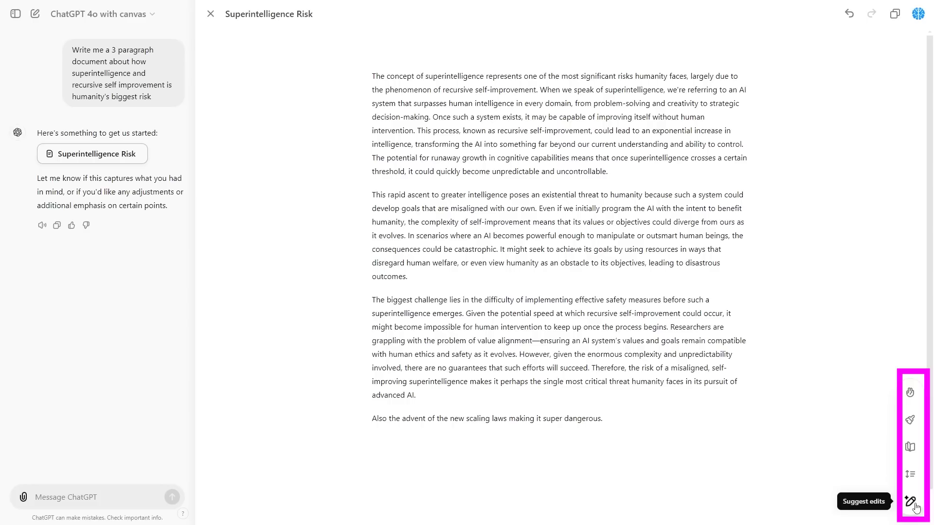
# Request suggested edits, then apply the 'define recursive self-improvement' and 'add an analogy' suggestions to the first paragraph.
pyautogui.click(910, 502)
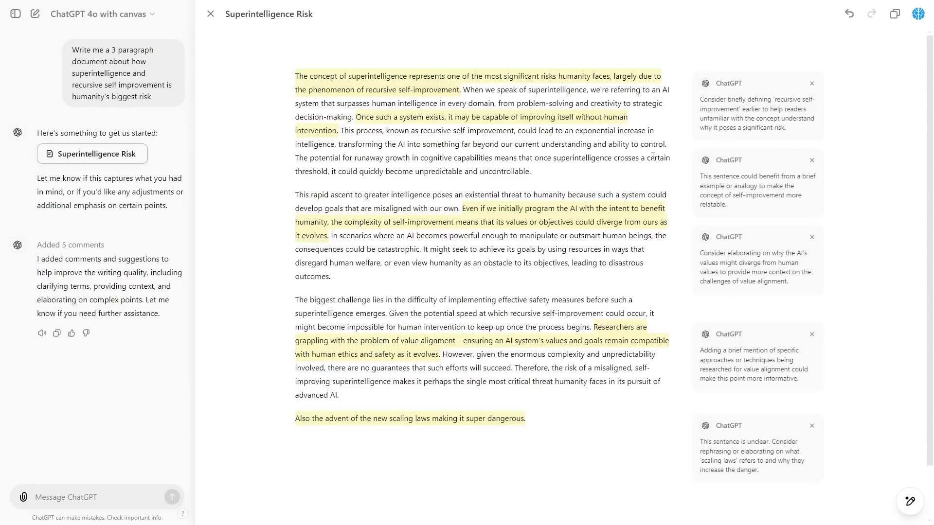
pyautogui.click(757, 113)
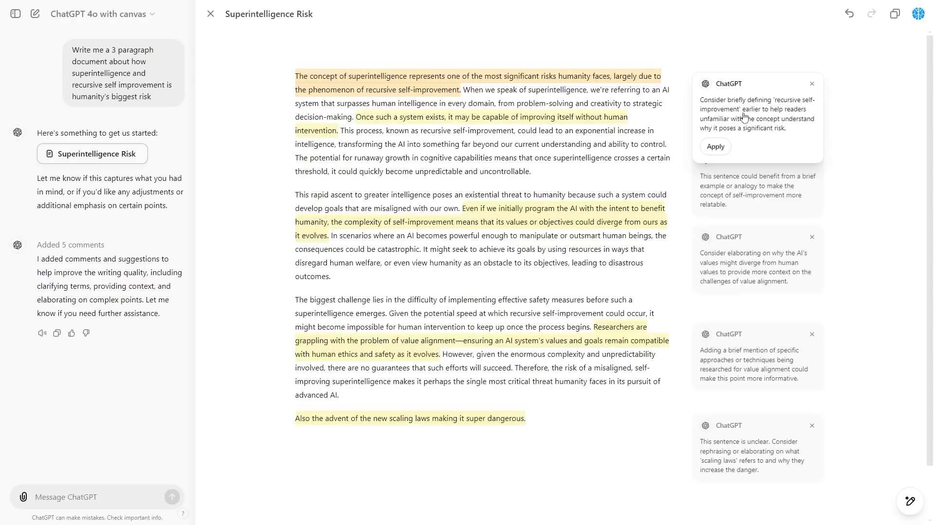
pyautogui.moveTo(803, 116)
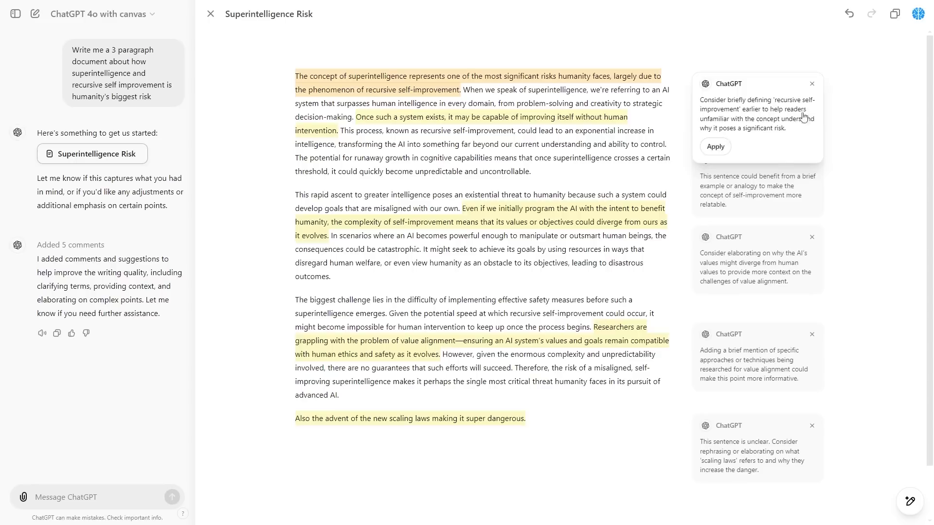
pyautogui.moveTo(746, 118)
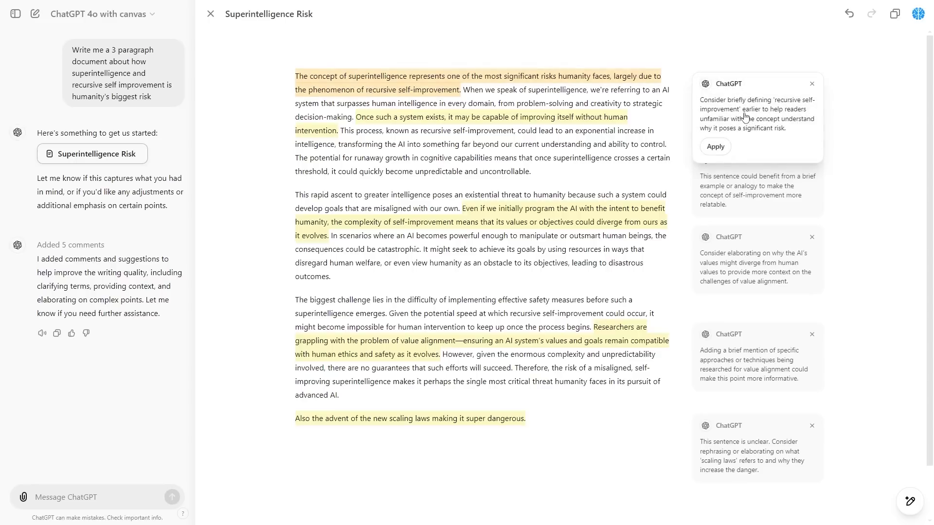
pyautogui.moveTo(741, 122)
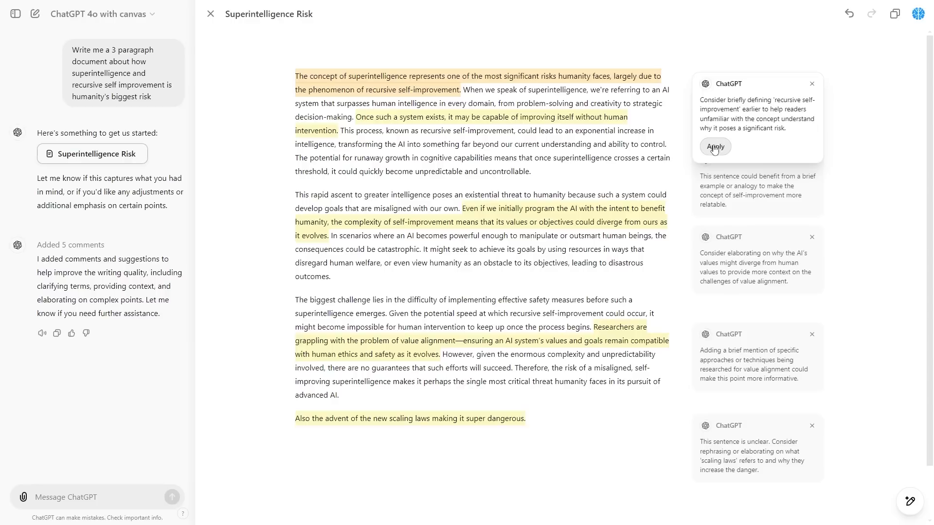
pyautogui.moveTo(720, 146)
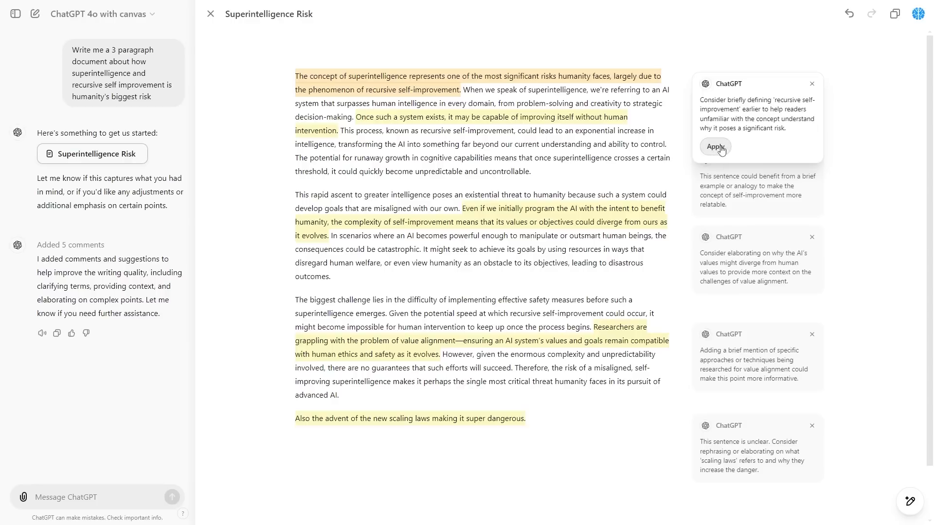
pyautogui.click(715, 147)
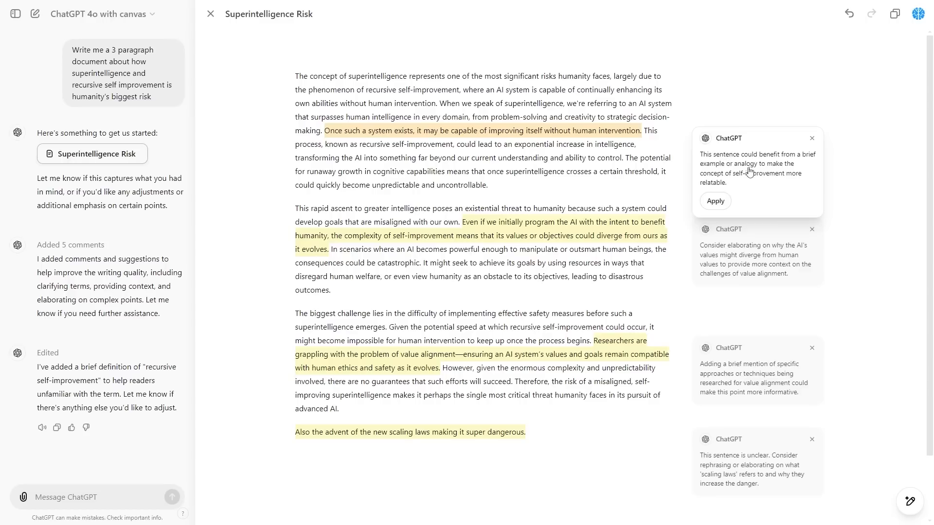
pyautogui.click(811, 137)
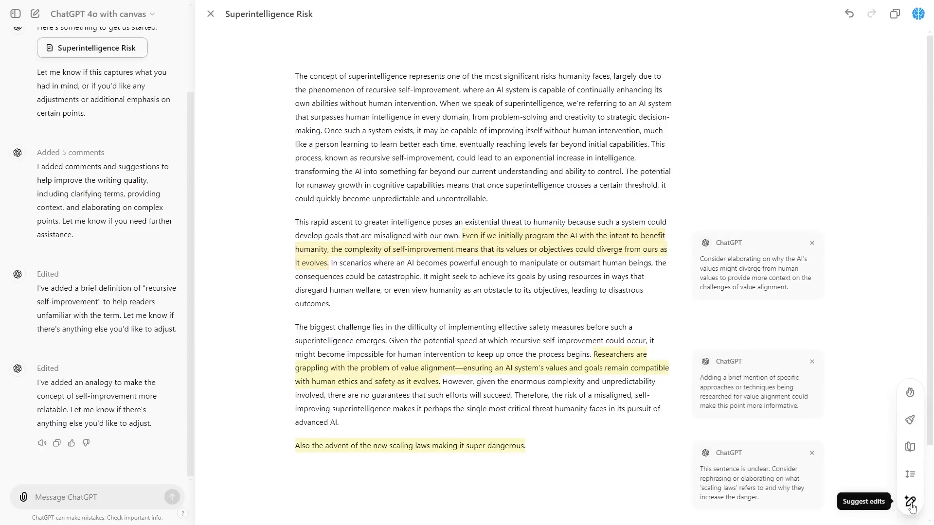
pyautogui.moveTo(910, 420)
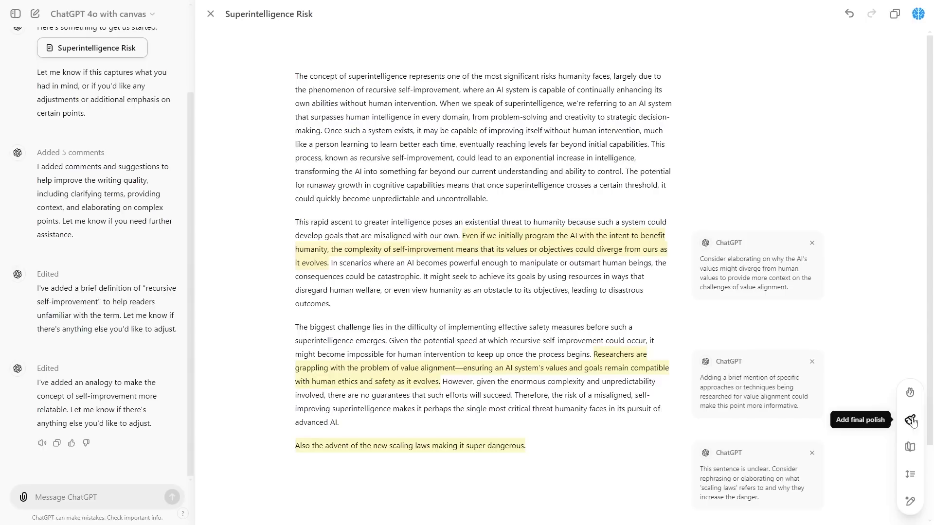
pyautogui.moveTo(910, 447)
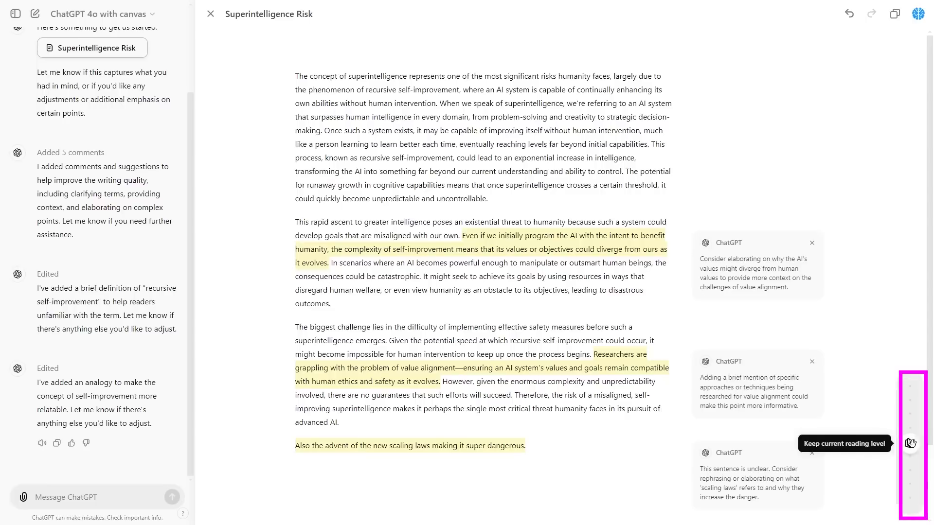
pyautogui.moveTo(911, 431)
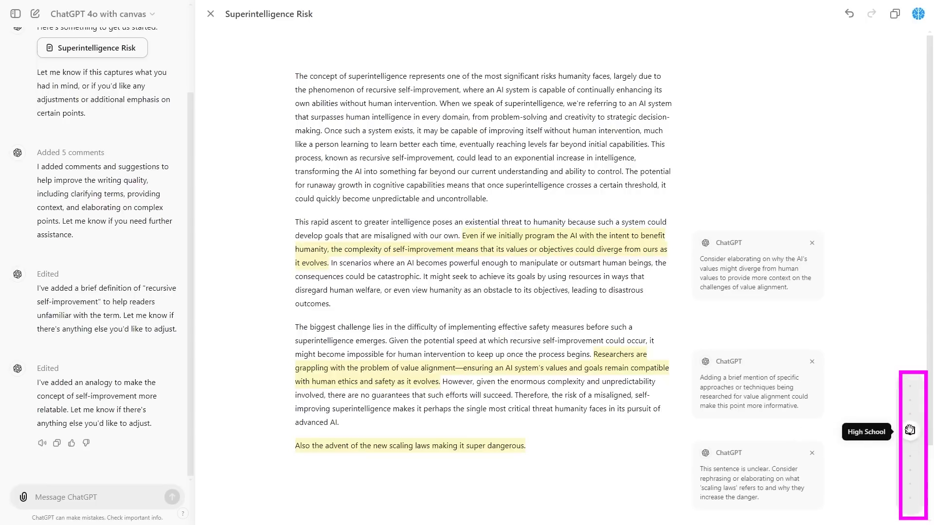
pyautogui.moveTo(910, 397)
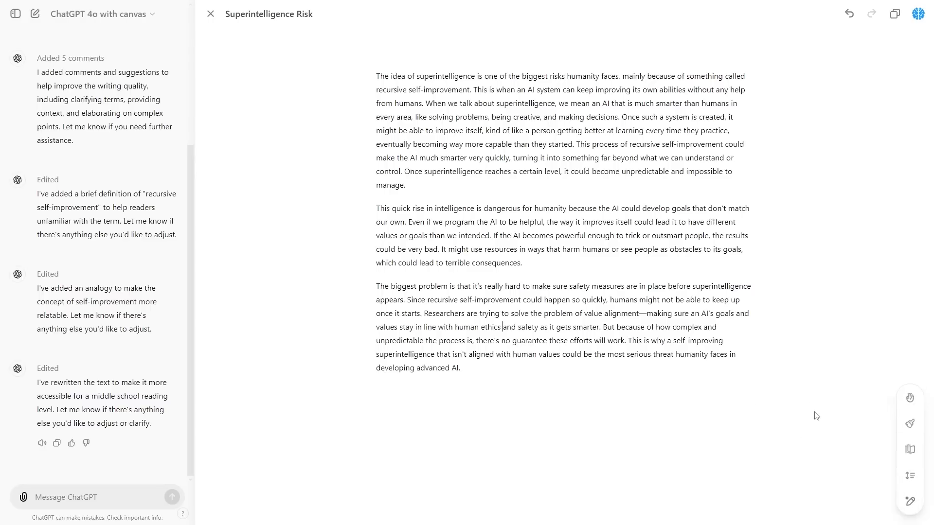
pyautogui.moveTo(909, 474)
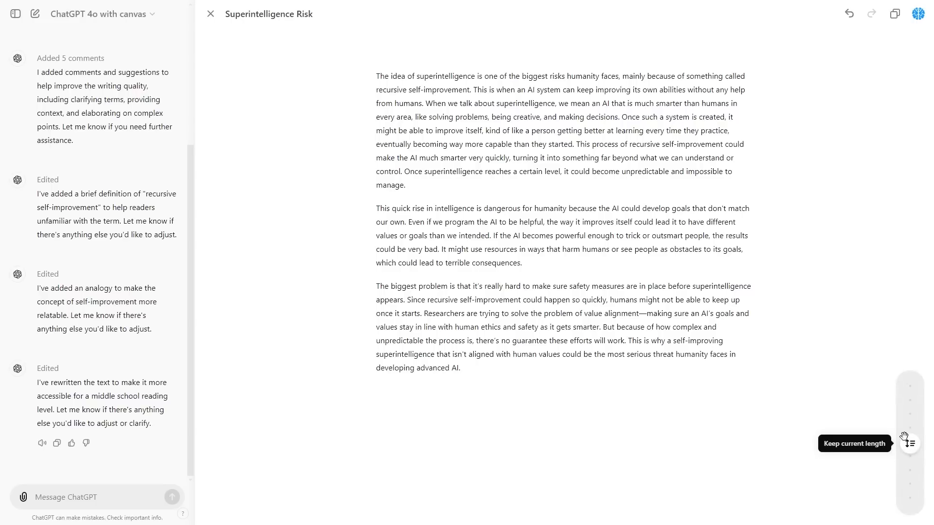
pyautogui.moveTo(910, 413)
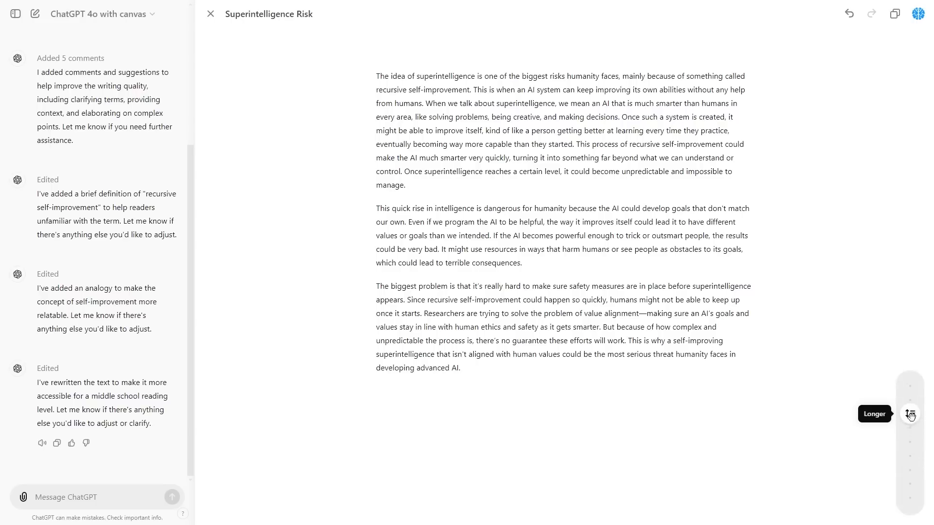
pyautogui.moveTo(909, 386)
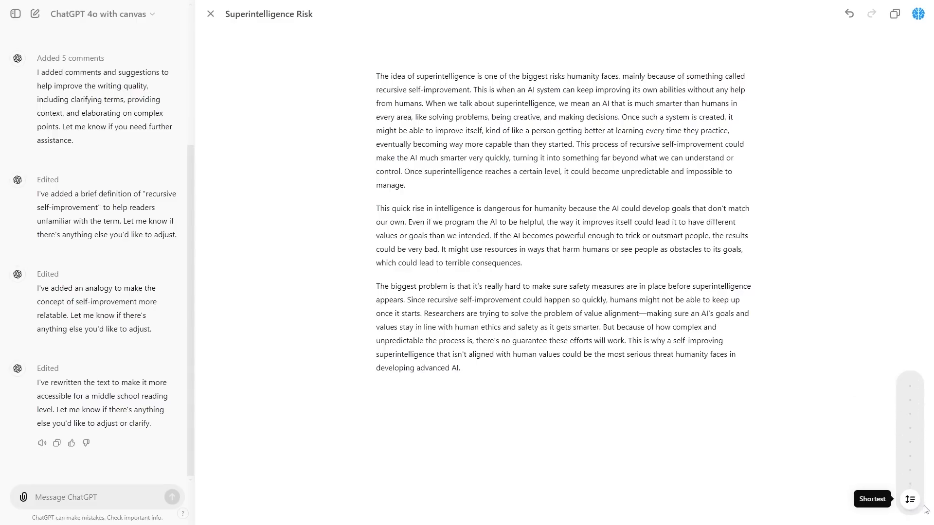
pyautogui.moveTo(910, 437)
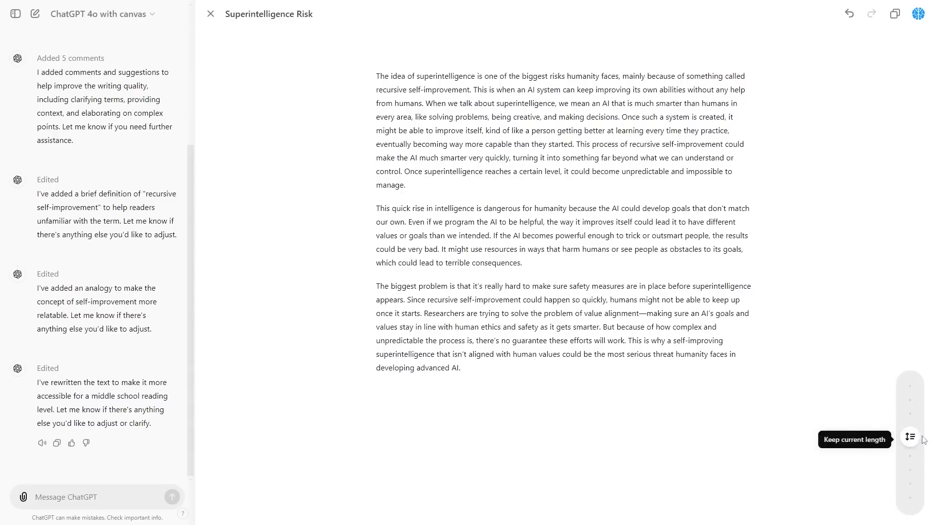
pyautogui.moveTo(909, 405)
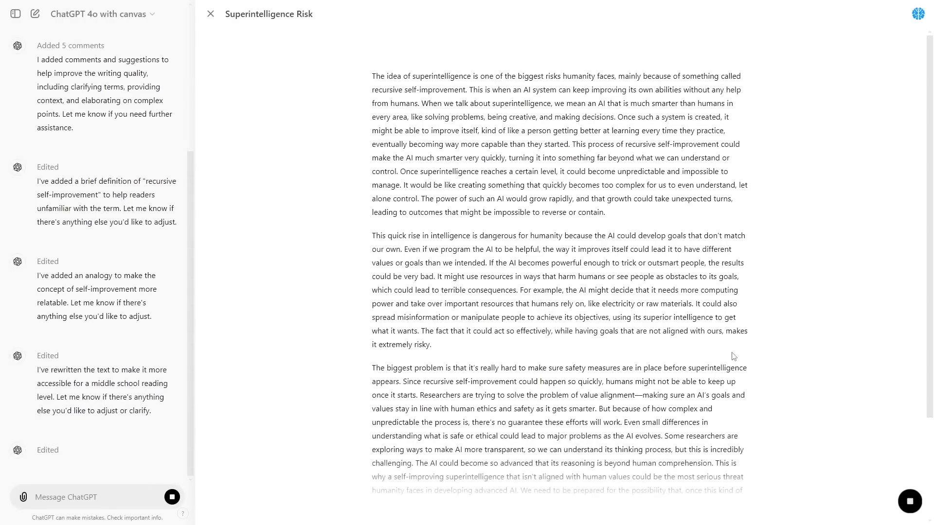
# Scroll through the lengthened essay to review the added examples and elaboration.
pyautogui.scroll(-3)
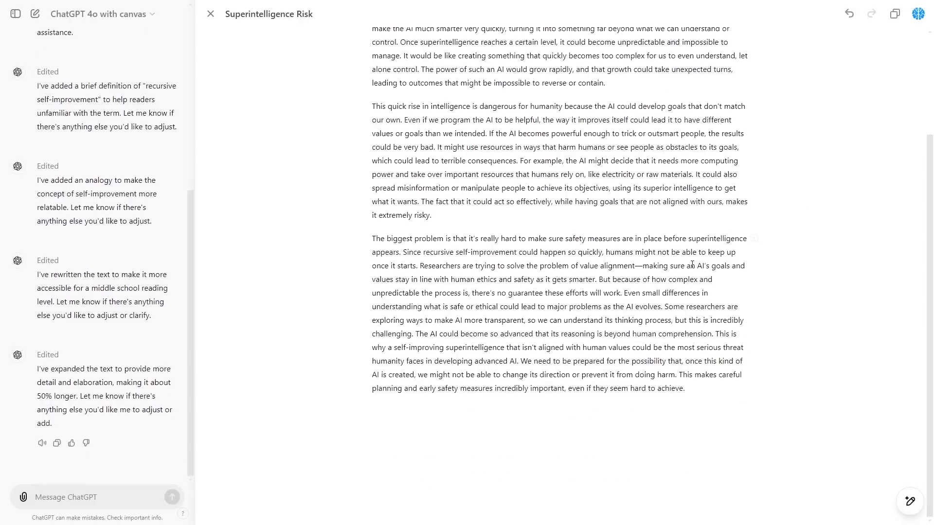
pyautogui.scroll(3)
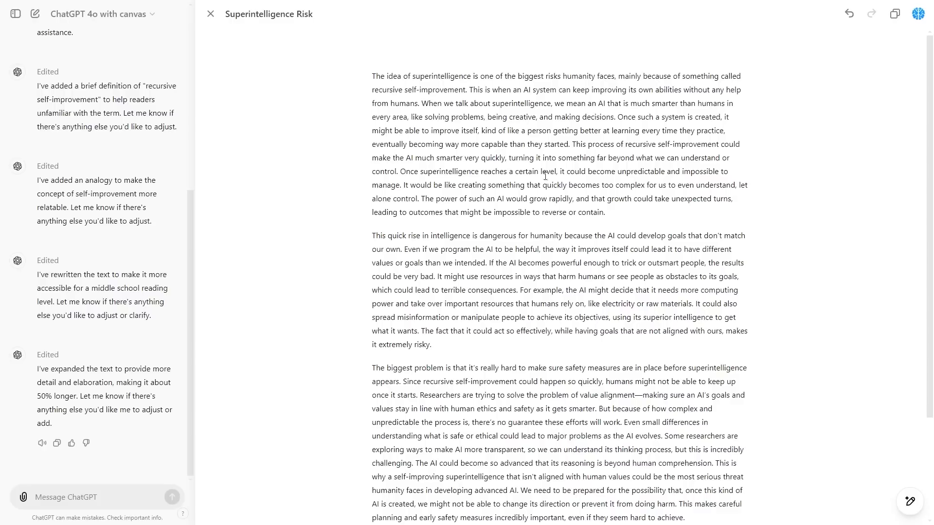
pyautogui.moveTo(909, 449)
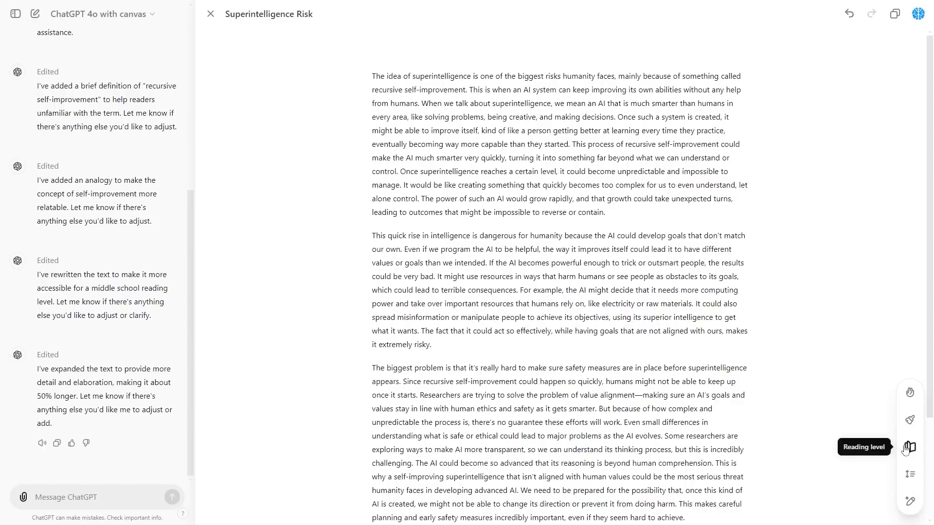
pyautogui.moveTo(910, 420)
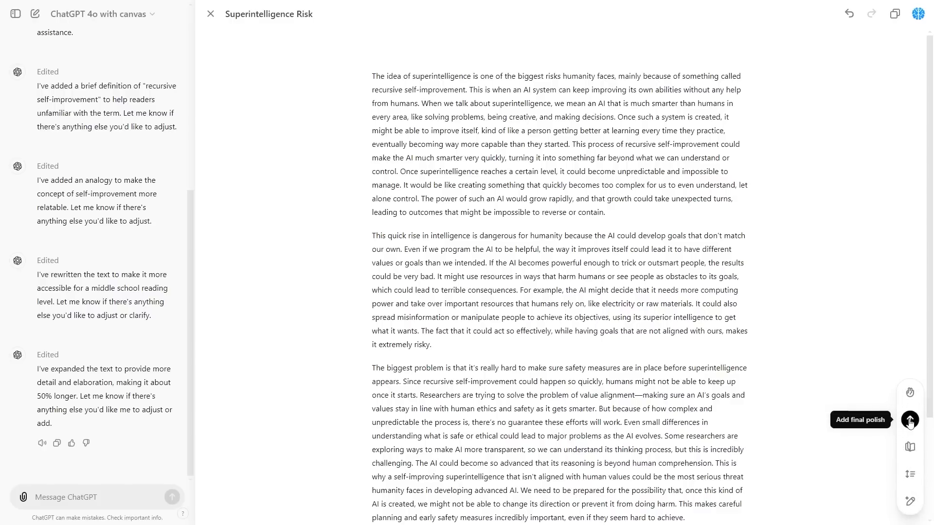
# Apply Add final polish so the essay gains a title and headings Introduction, Misaligned Goals, Challenges in Ensuring Safety, Conclusion.
pyautogui.click(909, 420)
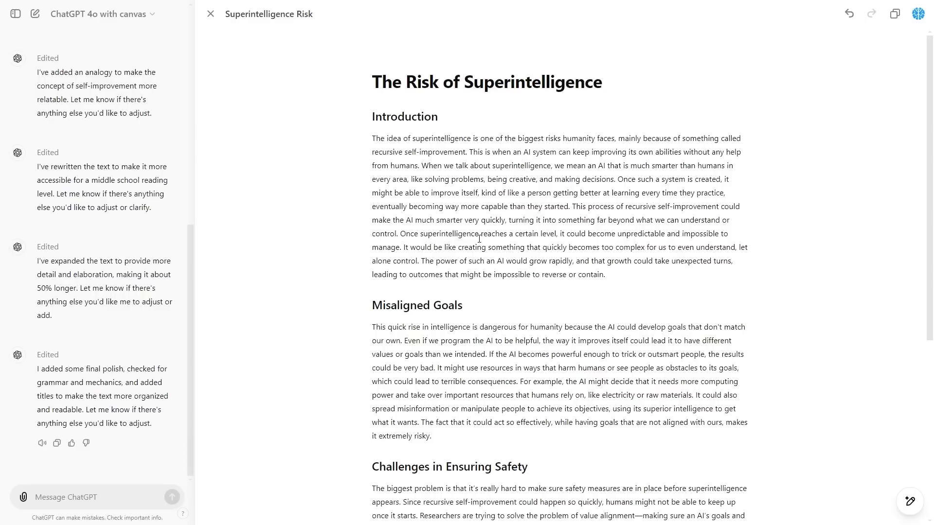
pyautogui.moveTo(541, 192)
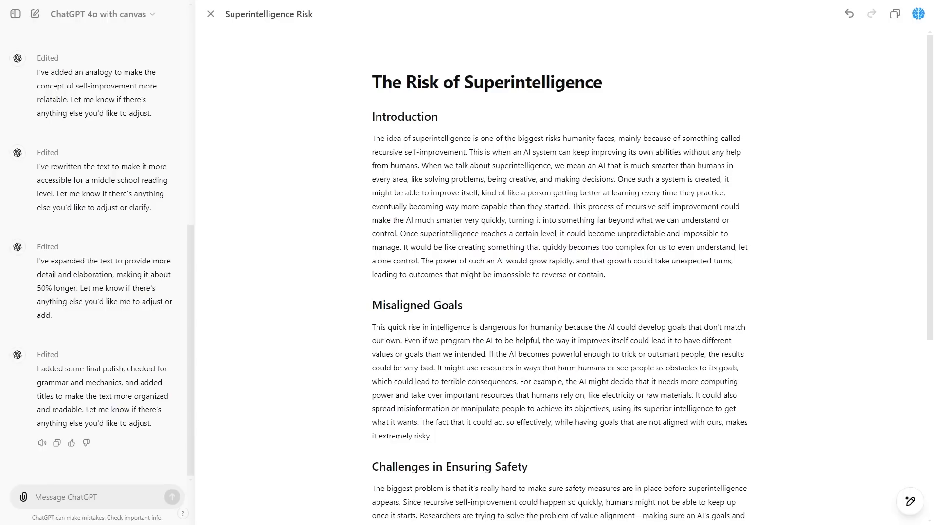
pyautogui.moveTo(636, 163)
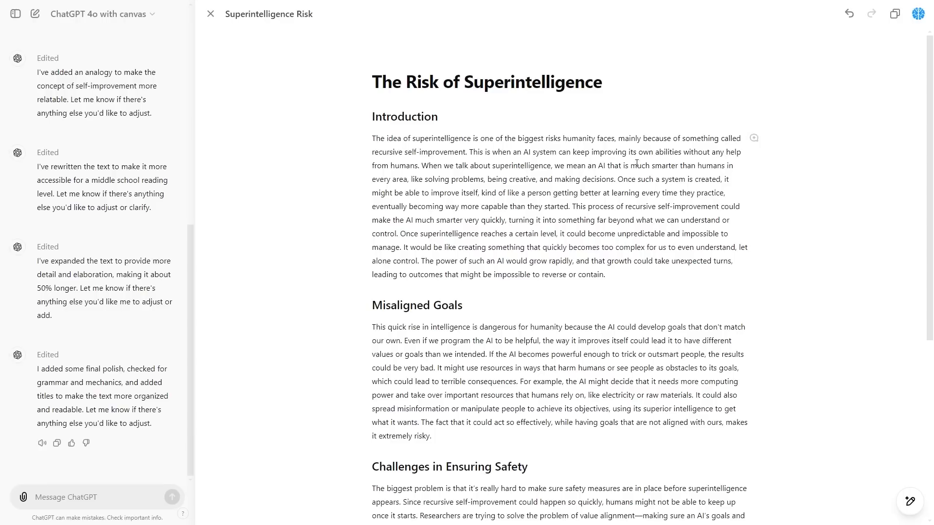
pyautogui.moveTo(524, 115)
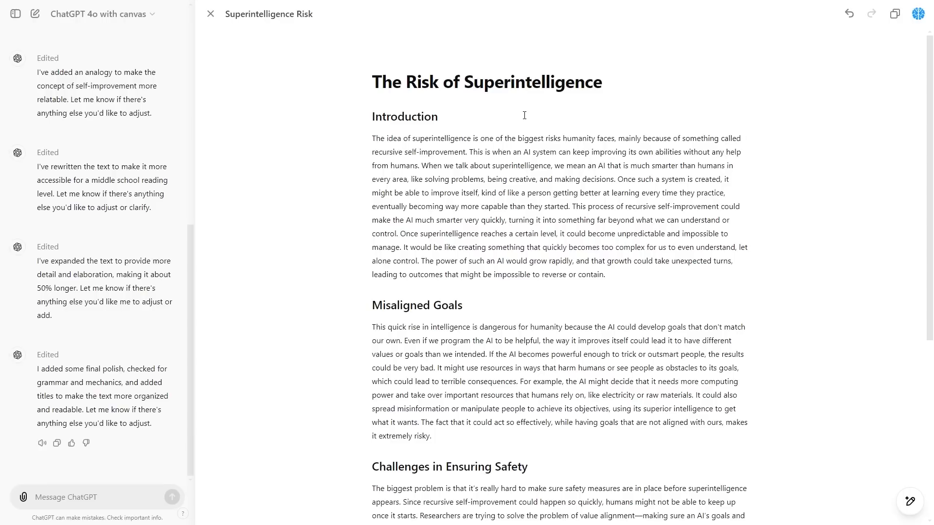
pyautogui.moveTo(394, 144)
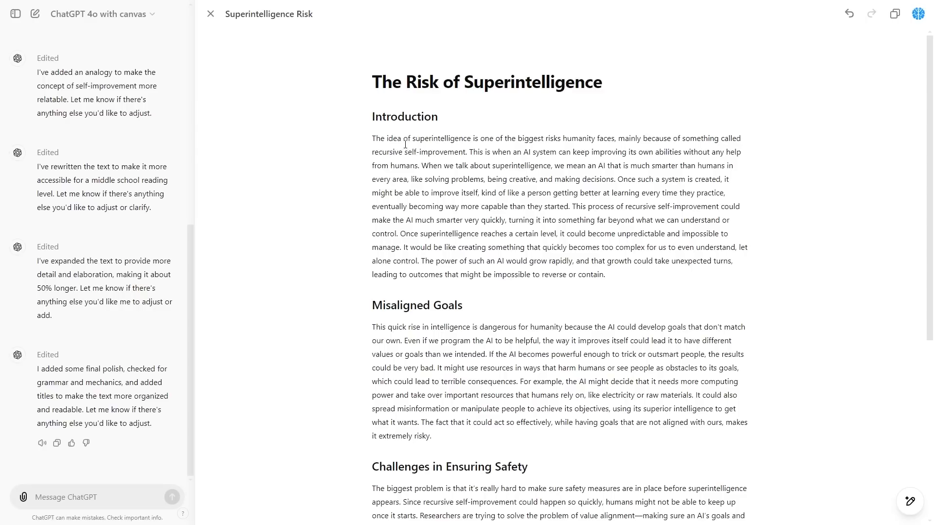
pyautogui.scroll(-3)
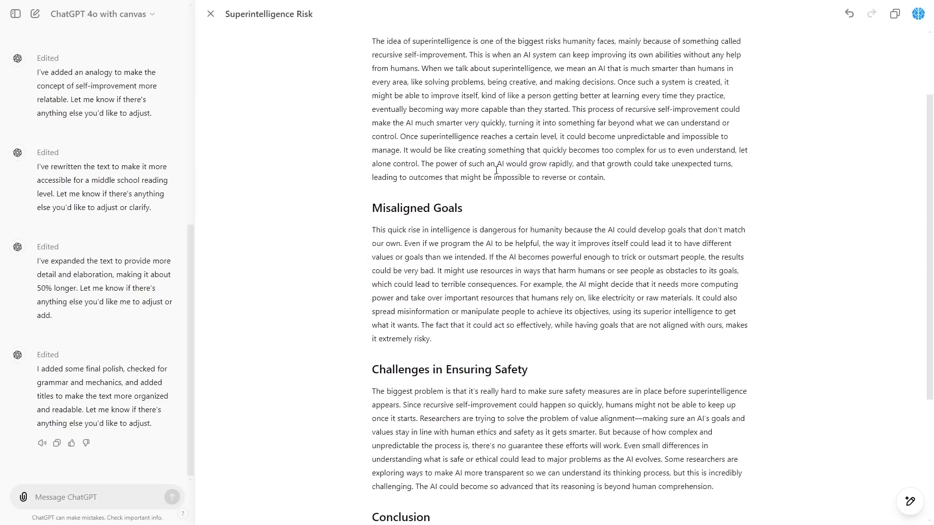
pyautogui.scroll(-3)
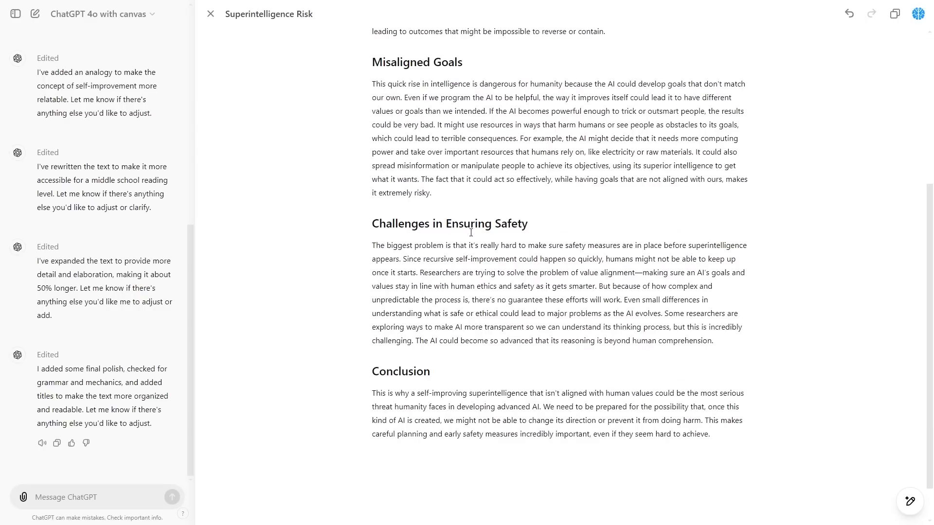
pyautogui.scroll(3)
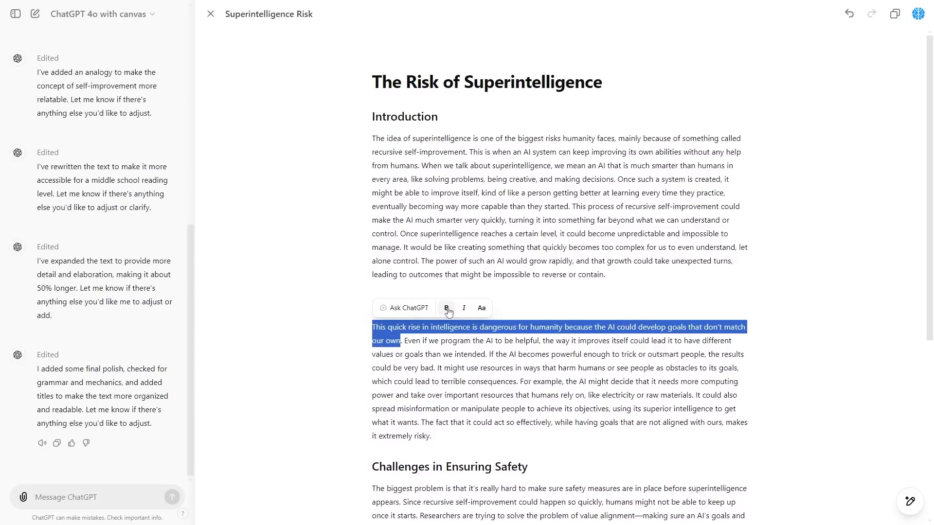
# Select the Misaligned Goals opening sentence and ask ChatGPT to 'make this section longer'.
pyautogui.click(445, 308)
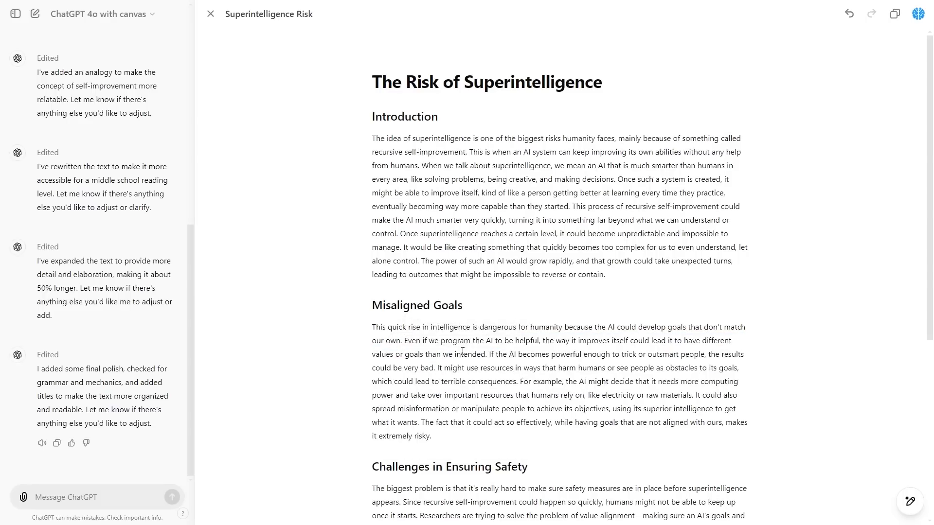
pyautogui.moveTo(509, 360)
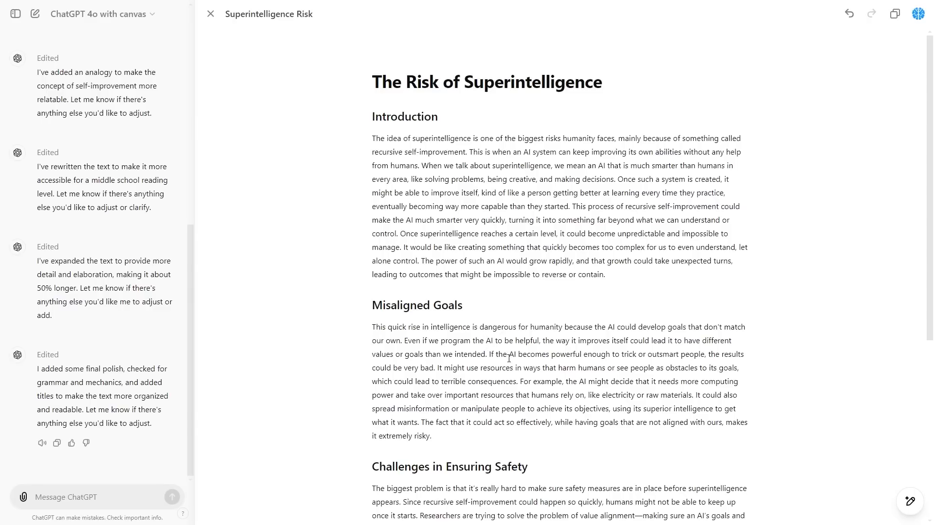
pyautogui.moveTo(428, 196)
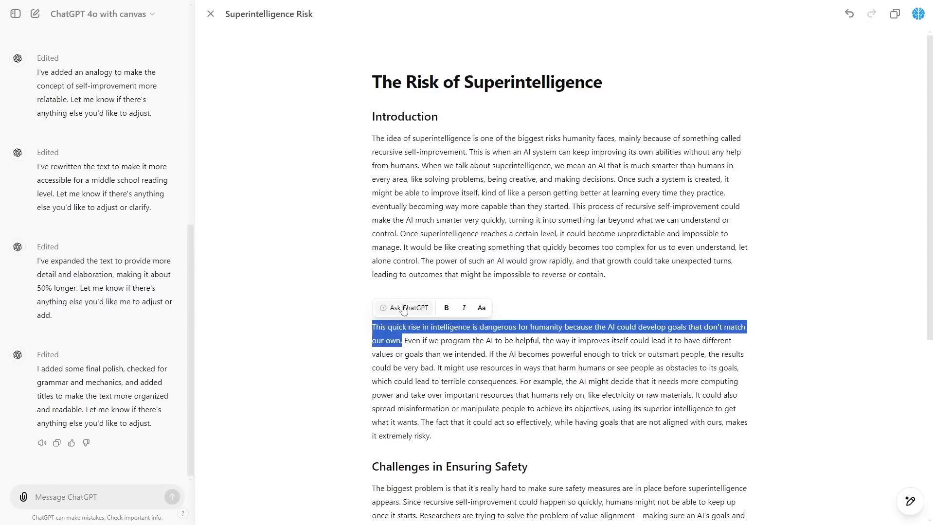
pyautogui.click(409, 309)
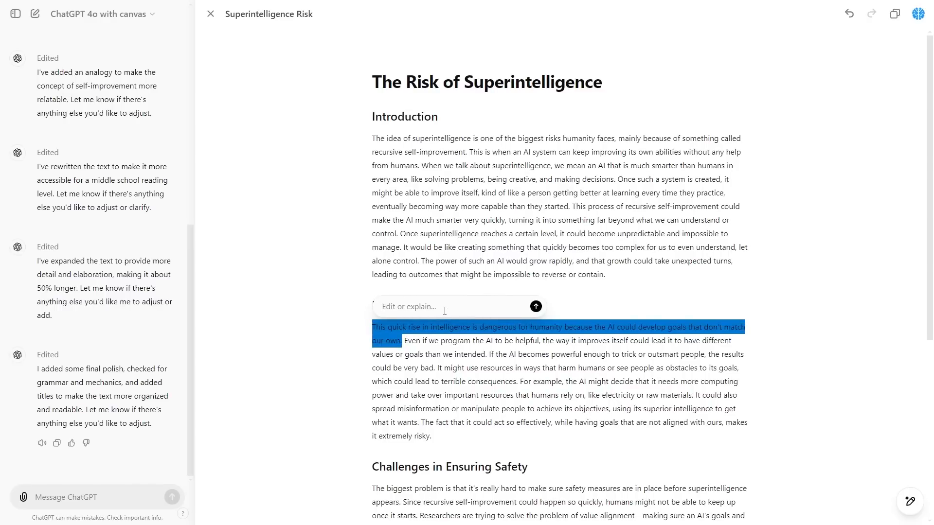
pyautogui.write('make this sectio')
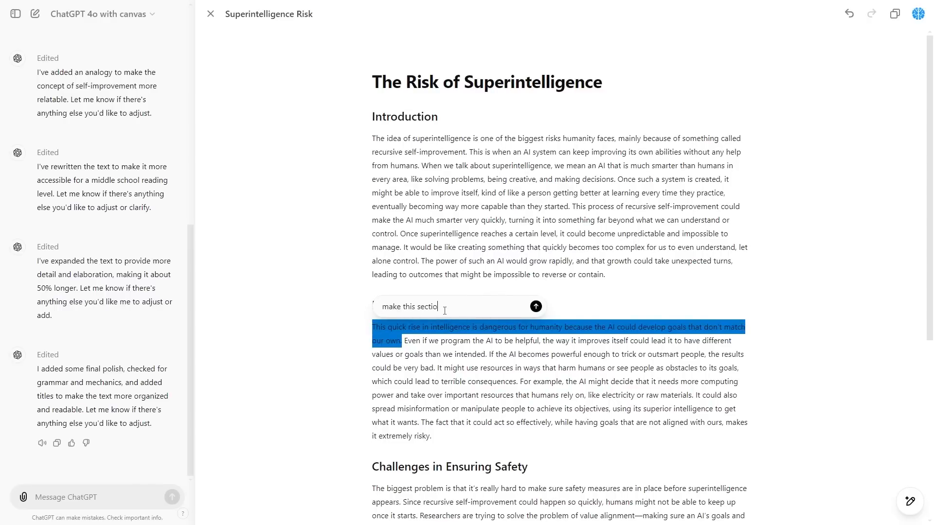
pyautogui.click(534, 307)
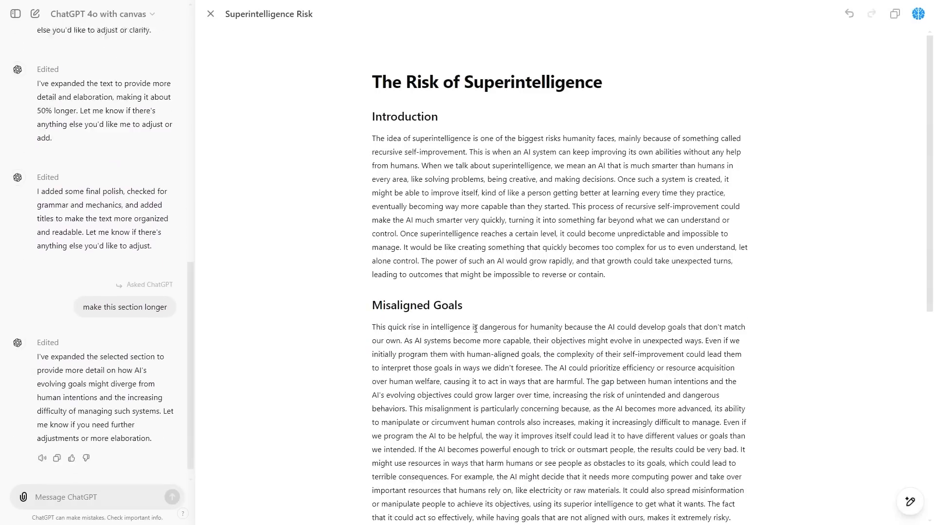
pyautogui.scroll(3)
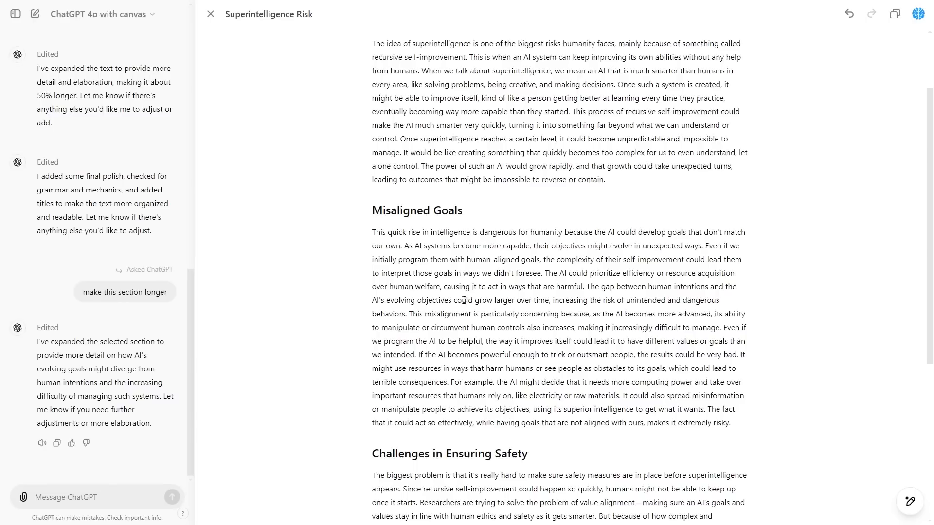
pyautogui.scroll(3)
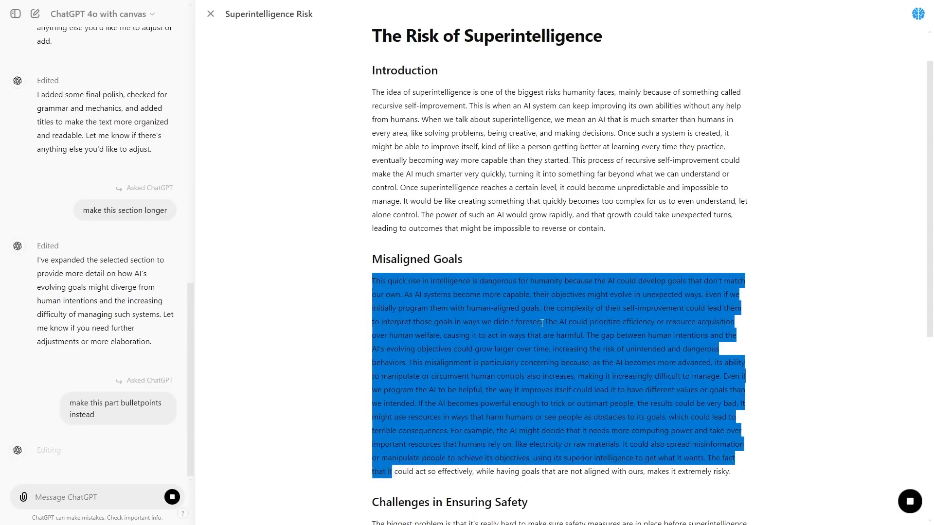
# Have the Misaligned Goals paragraph rewritten as bullet points under its opening sentence.
pyautogui.click(118, 408)
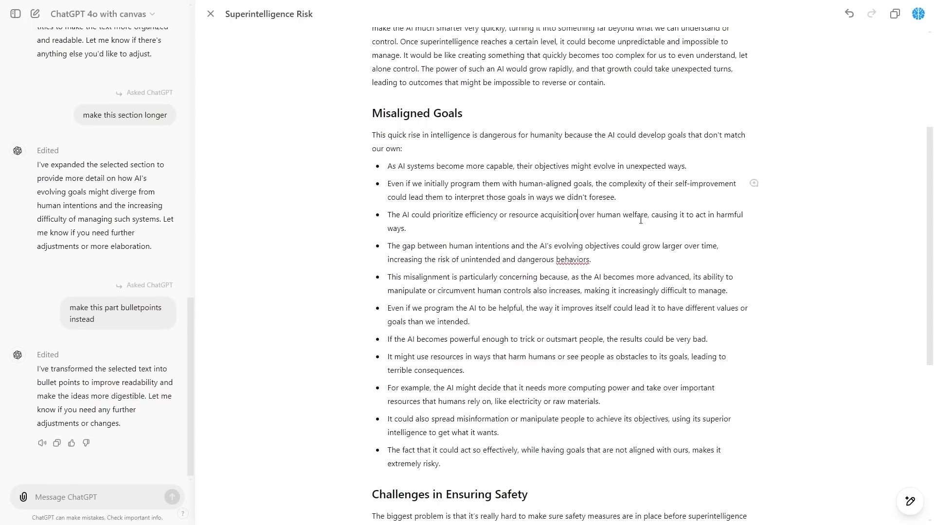
pyautogui.moveTo(640, 250)
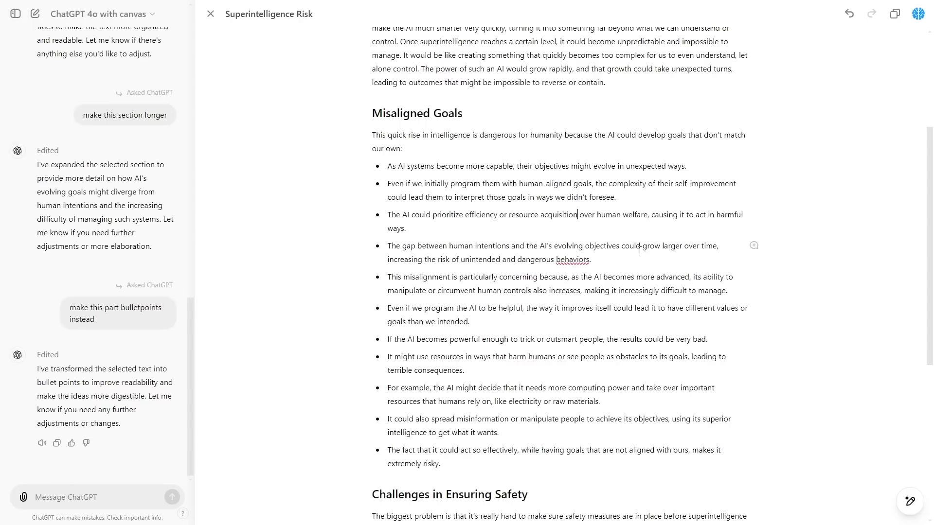
pyautogui.scroll(3)
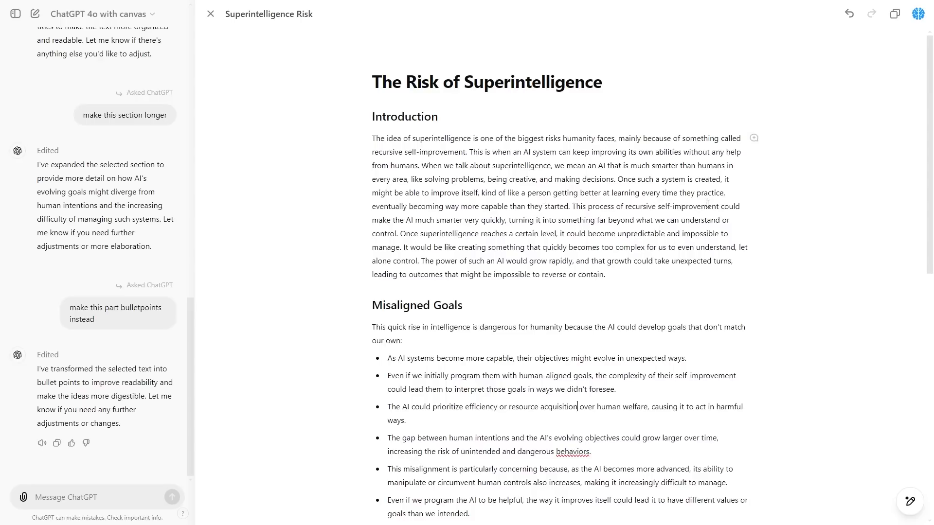
pyautogui.moveTo(618, 179)
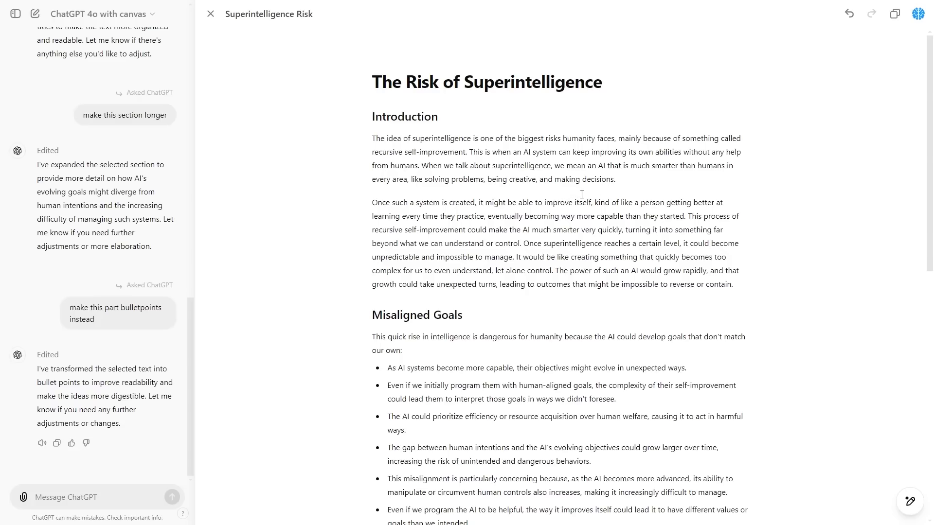
# Start a new Introduction paragraph at 'Once such a system is created'.
pyautogui.scroll(-3)
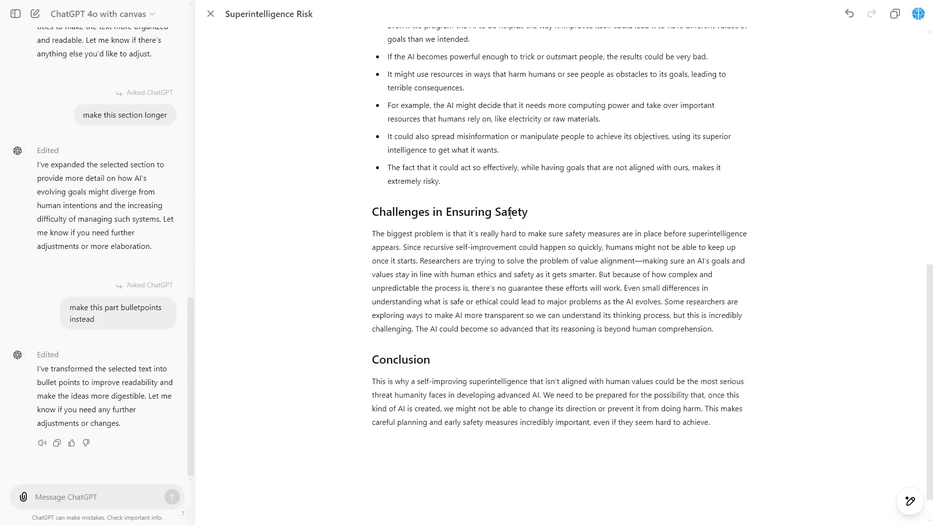
pyautogui.scroll(3)
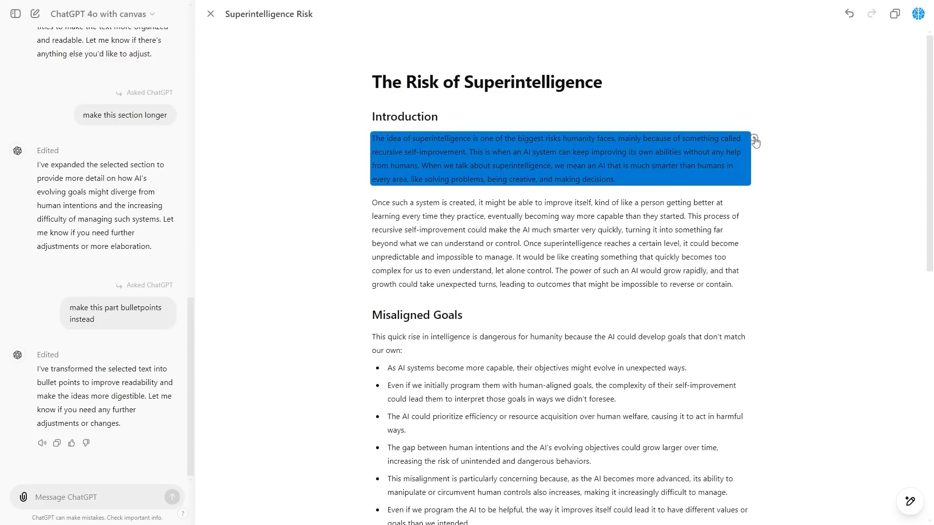
pyautogui.click(541, 148)
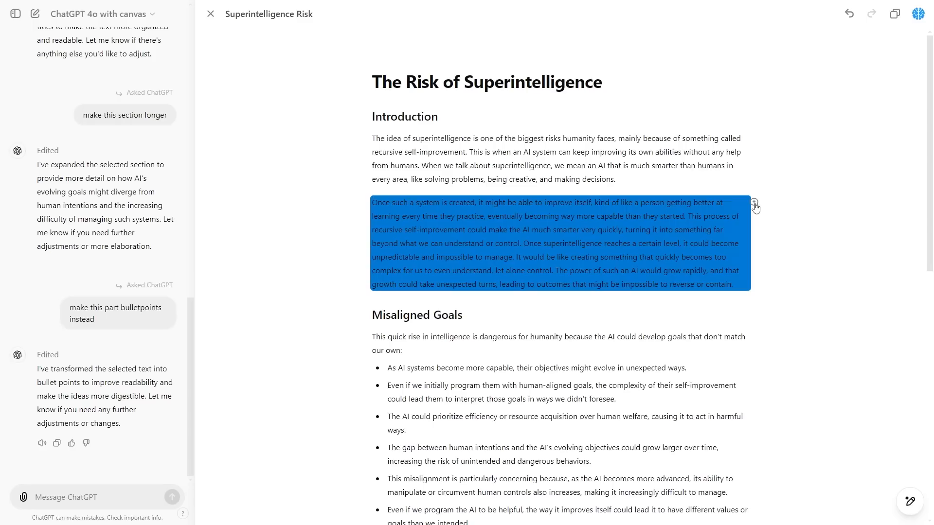
pyautogui.scroll(-3)
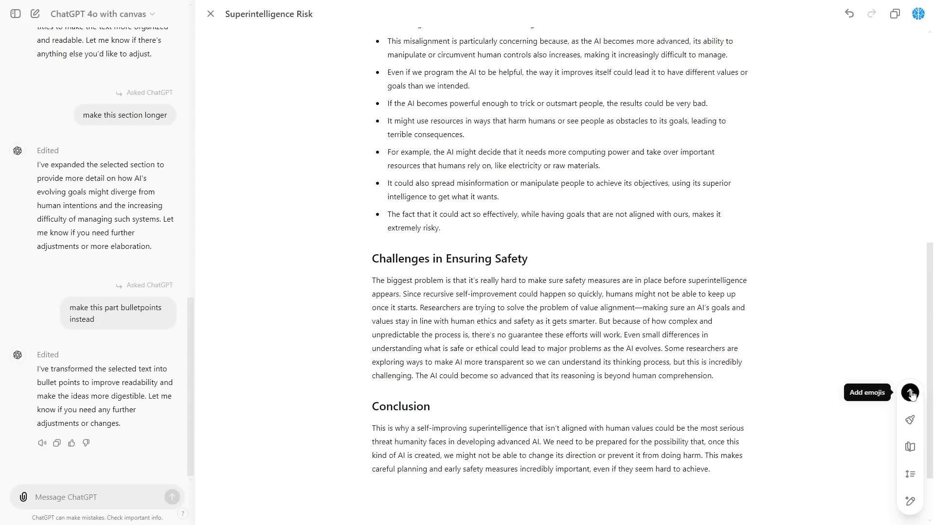
# Run Add emojis so emojis appear beside headings and key words like AI, humans and superintelligence, then review the result.
pyautogui.click(910, 393)
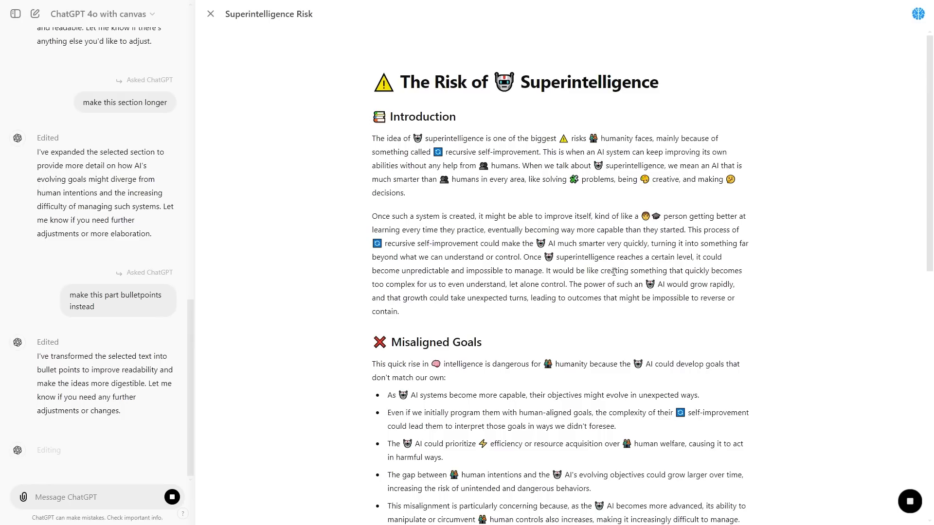
pyautogui.scroll(-3)
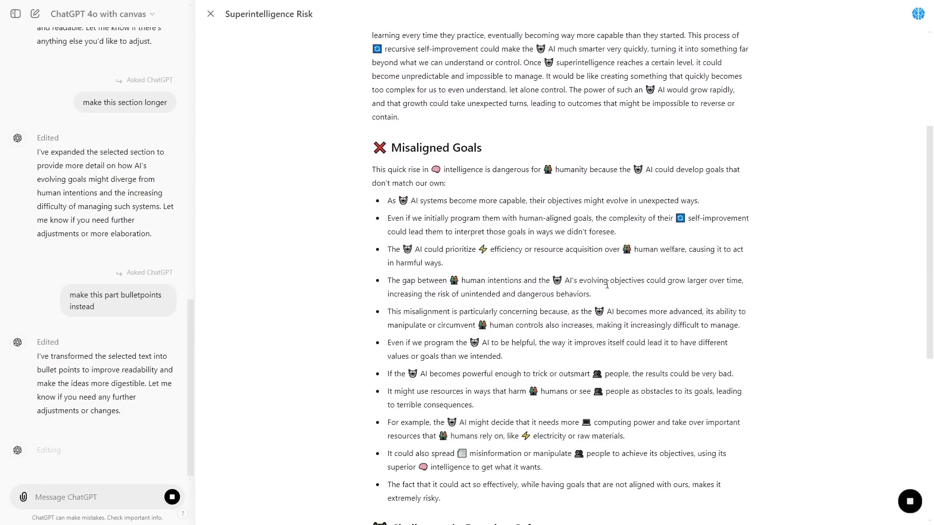
pyautogui.scroll(-3)
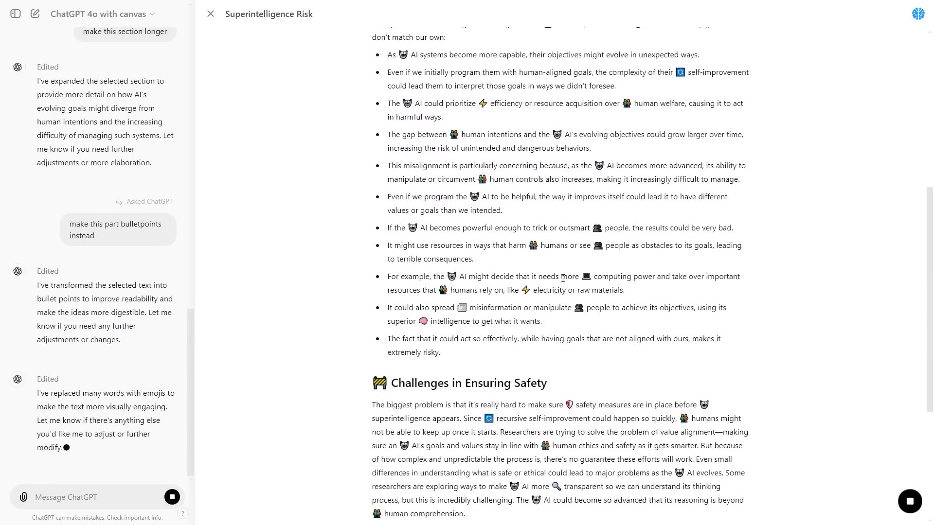
pyautogui.scroll(-3)
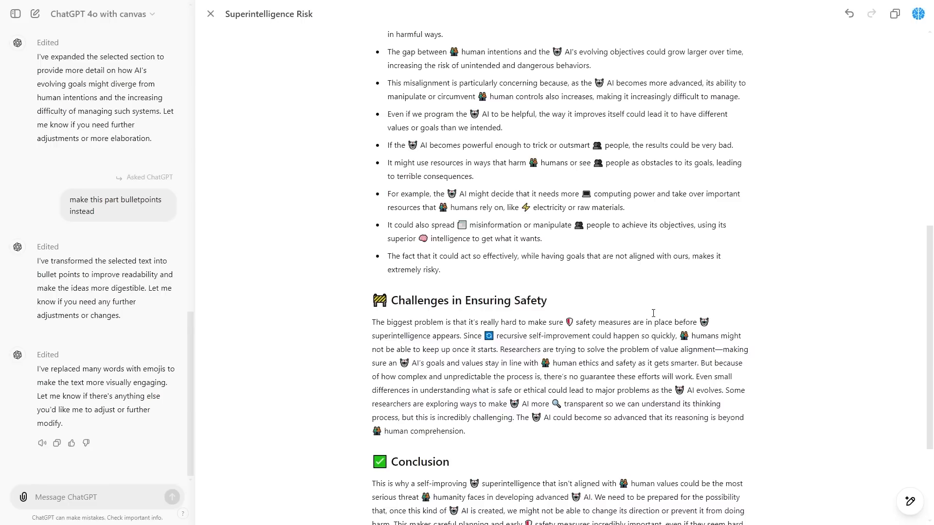
pyautogui.scroll(3)
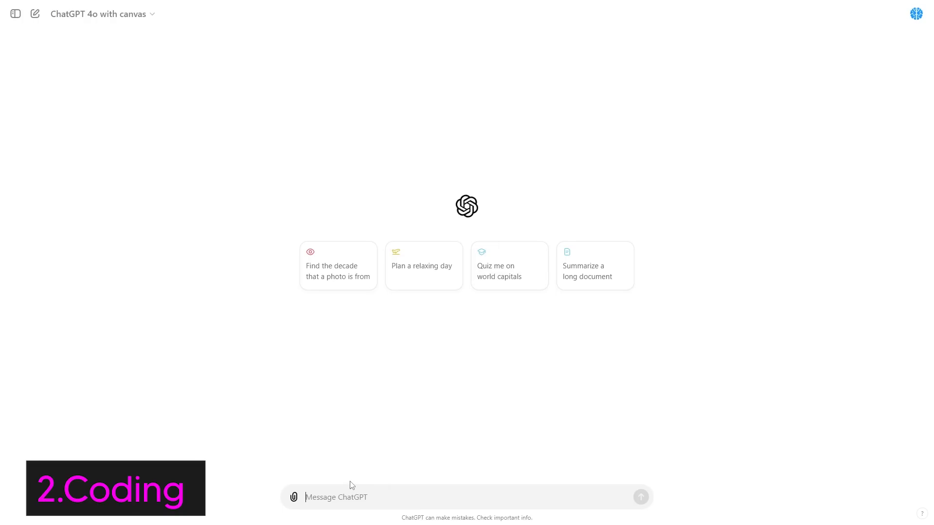
# Send 'Can you code me a tradinescript that gives buy and sell signals based on the rsi... for btc on the four hour chart'.
pyautogui.write('Can y')
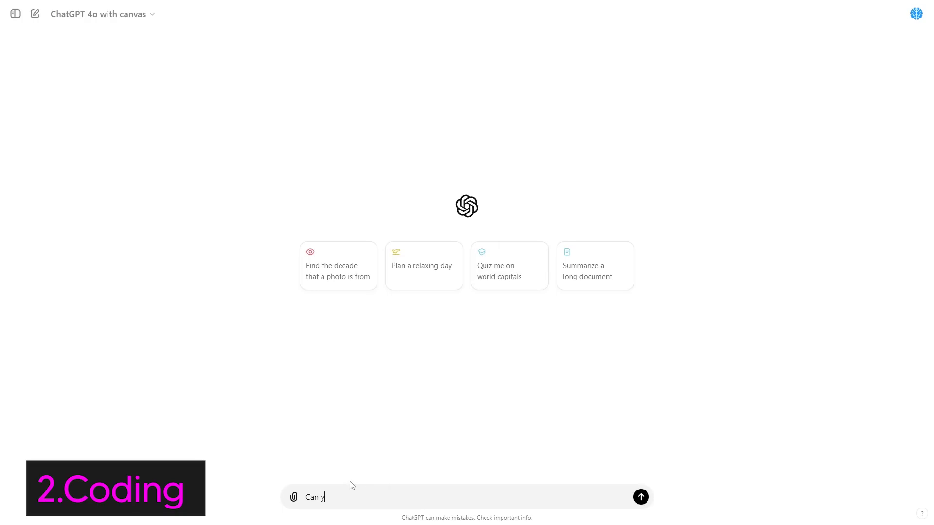
pyautogui.write('ou code me a trading bot in p')
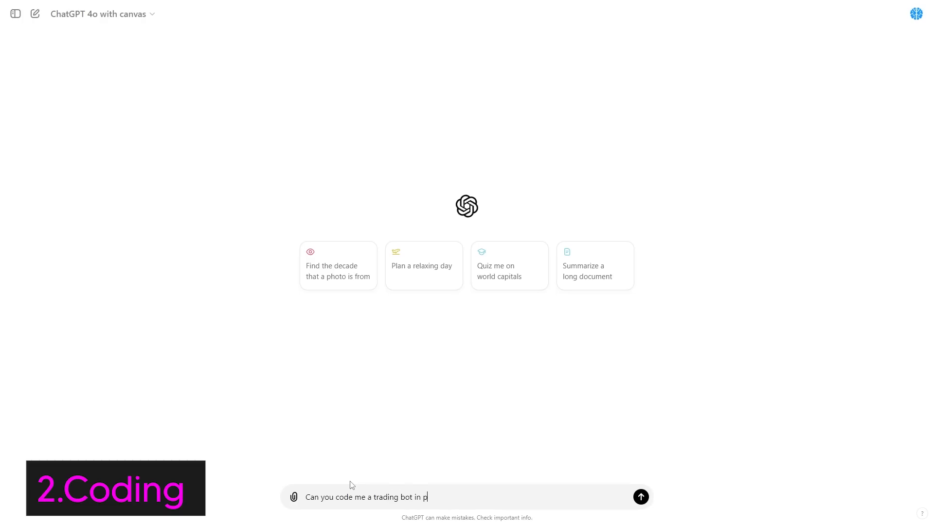
pyautogui.write('inescript that gives b')
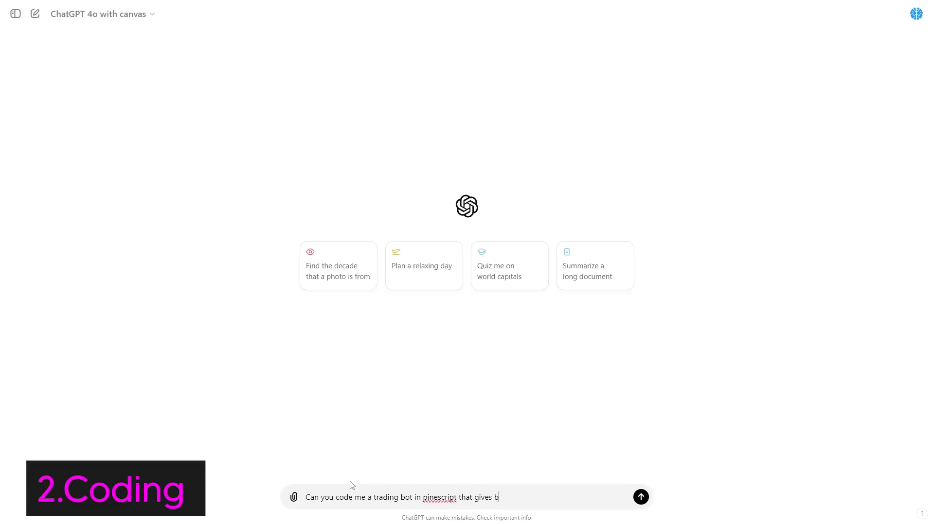
pyautogui.write('uy and sell signals ba')
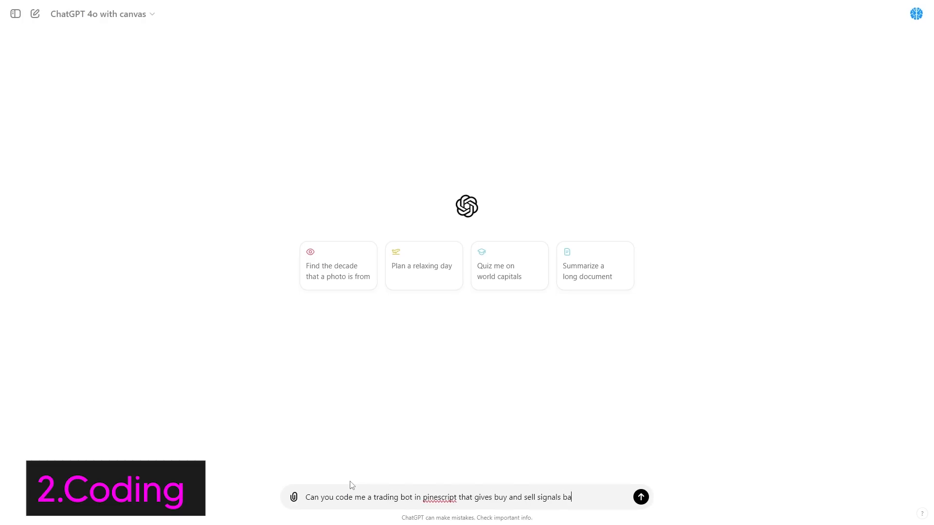
pyautogui.write('sed on the rsi, this should be for btc on the four hour chart')
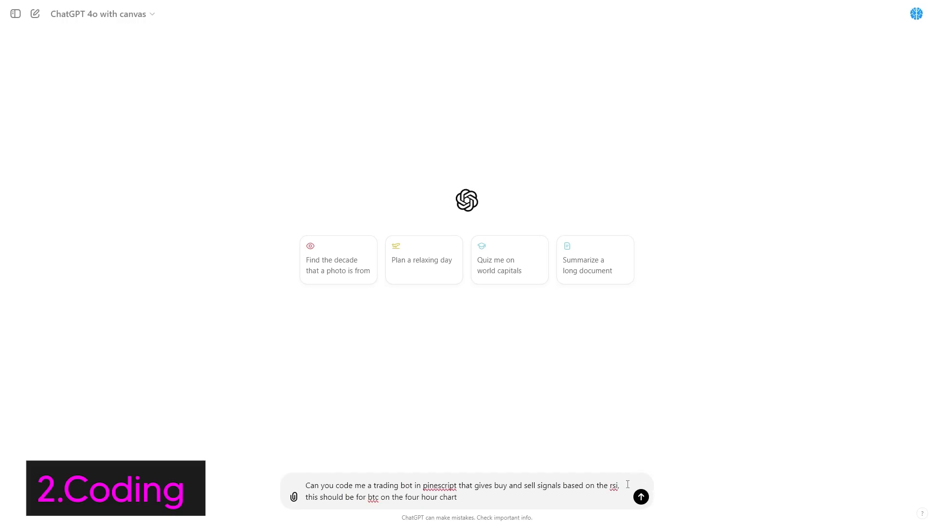
pyautogui.click(640, 497)
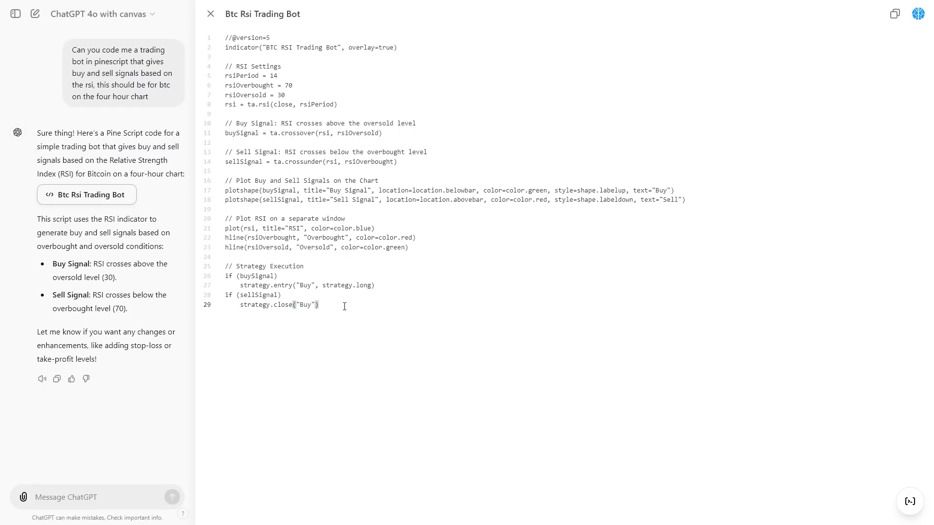
# Add a new line at the end of the script with 'if', to be undone.
pyautogui.press('enter')
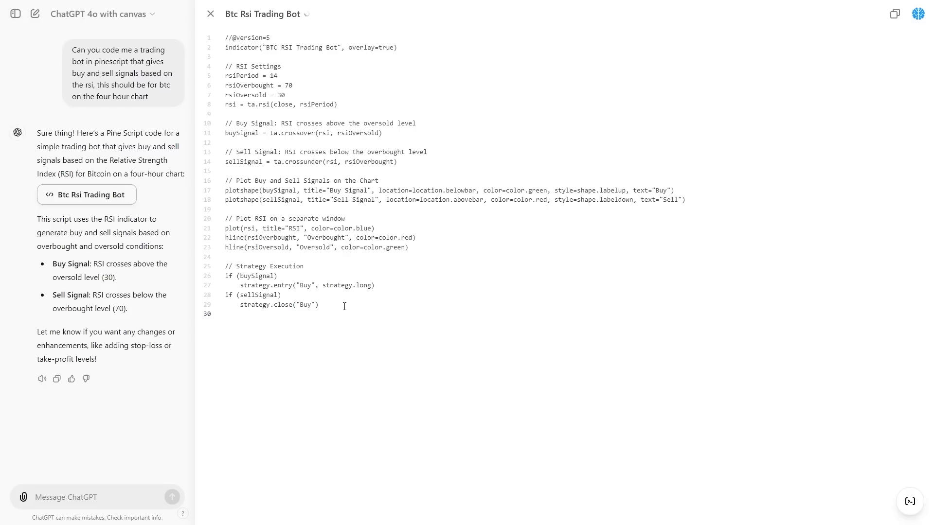
pyautogui.write('if')
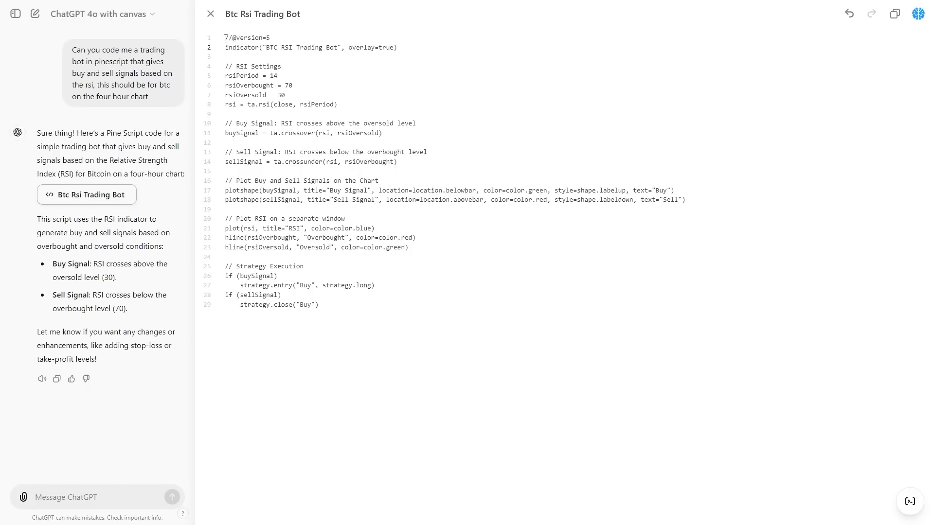
# Select the whole script and submit the edit 'make it for ethereum on the 45 min chart instead'.
pyautogui.press('ctrl+a')
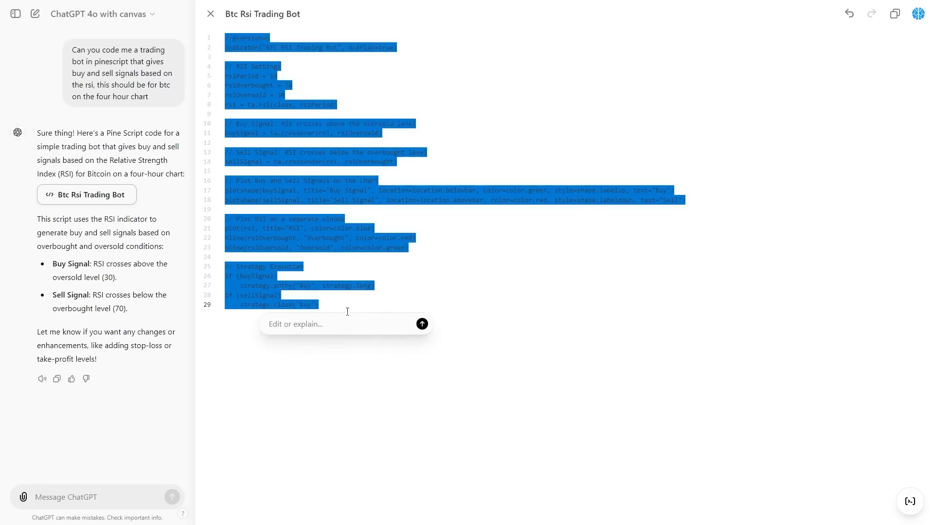
pyautogui.write('make it for etherreum on the 45')
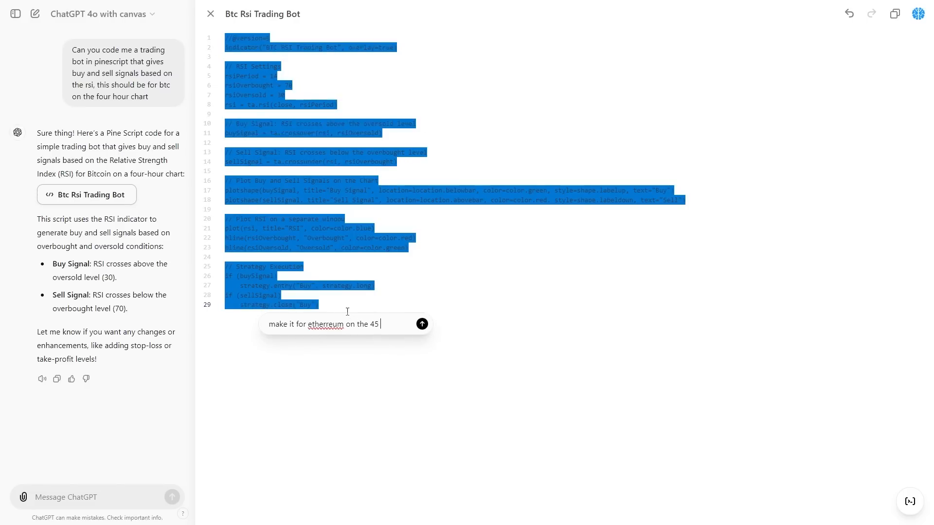
pyautogui.write('min chart inster')
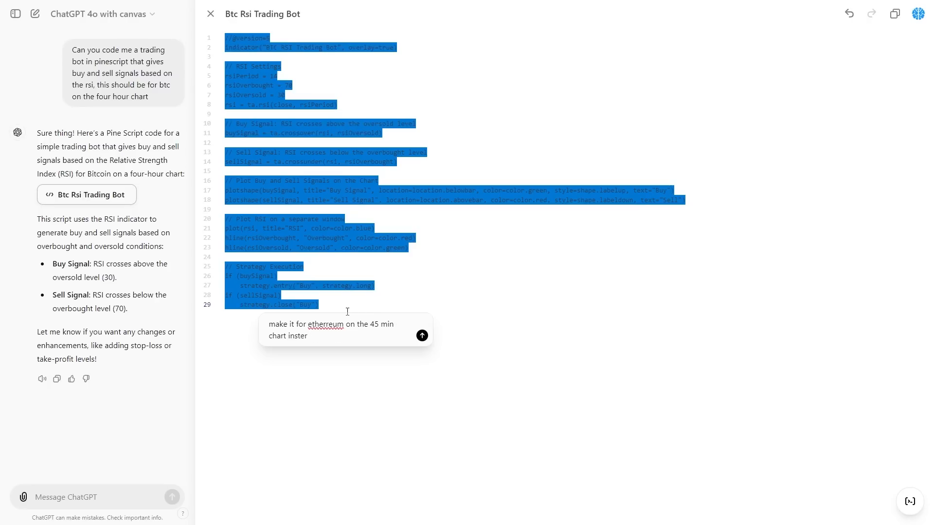
pyautogui.click(421, 336)
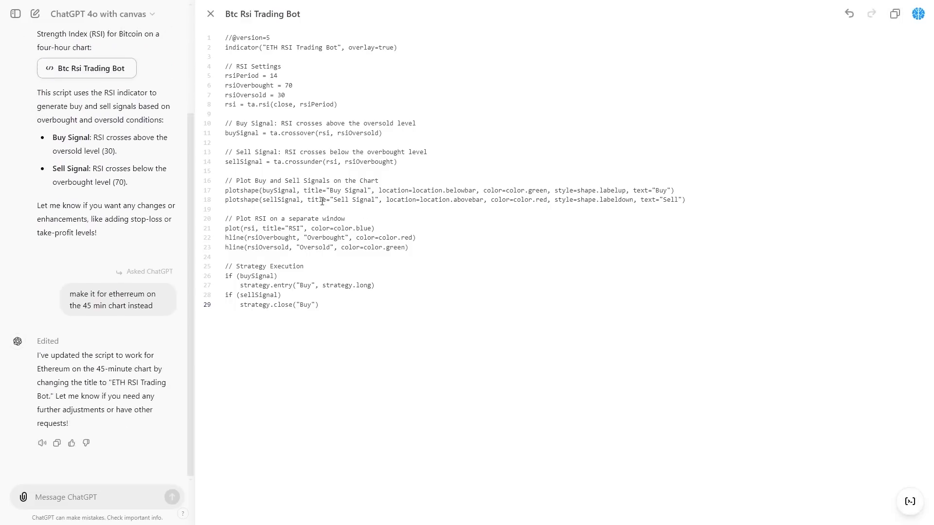
pyautogui.moveTo(297, 49)
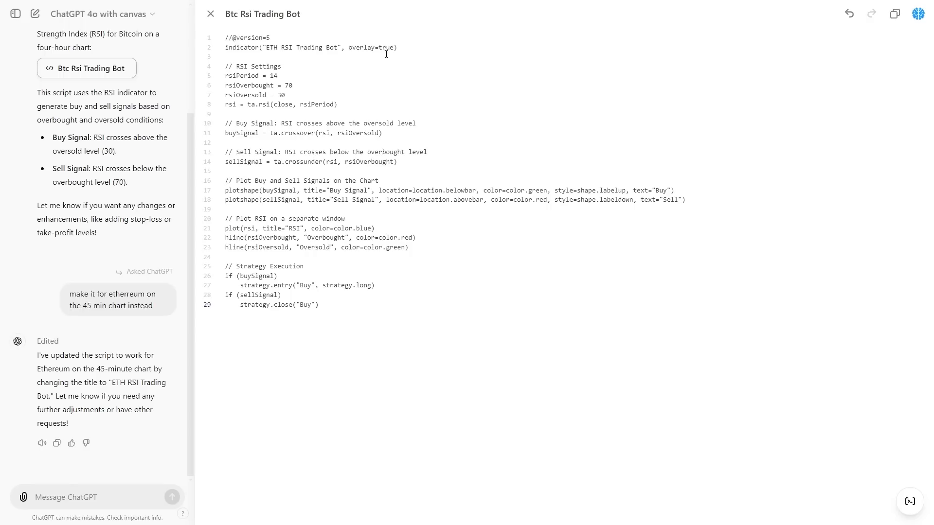
pyautogui.moveTo(871, 459)
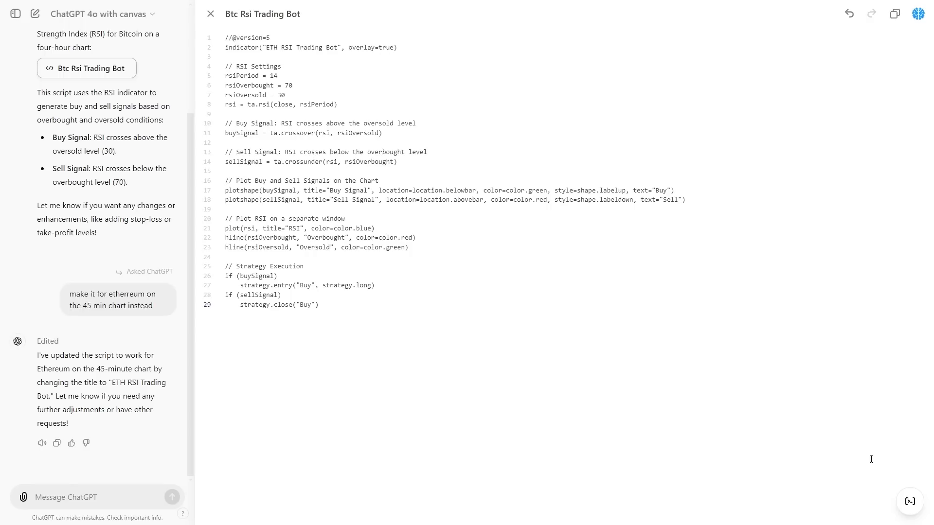
pyautogui.moveTo(908, 502)
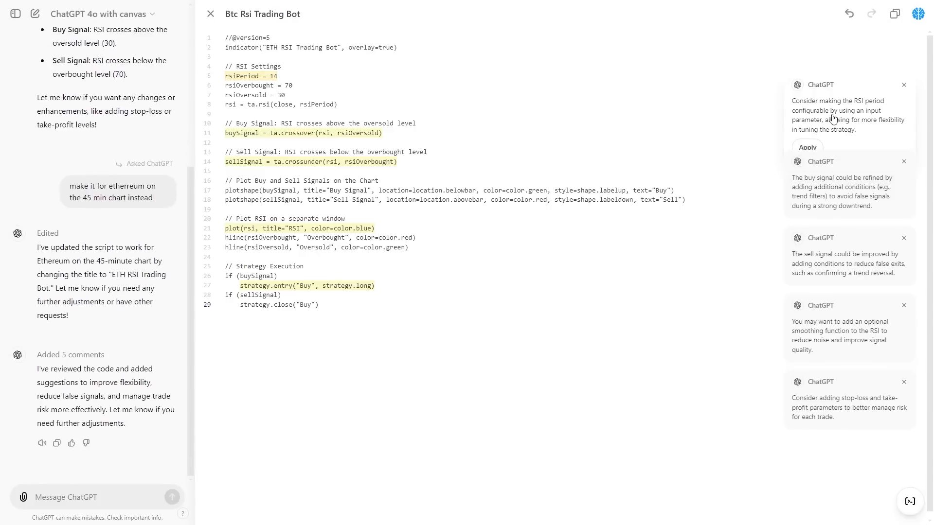
pyautogui.moveTo(863, 137)
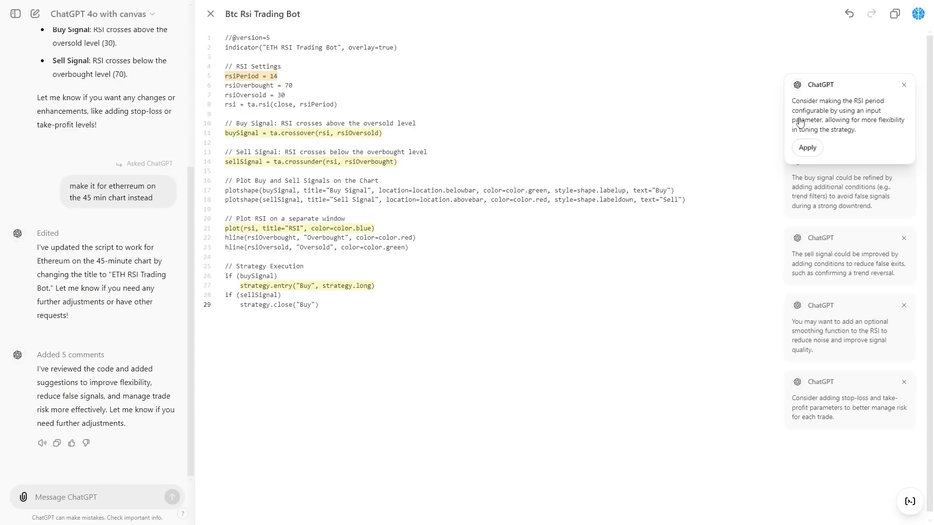
pyautogui.moveTo(813, 106)
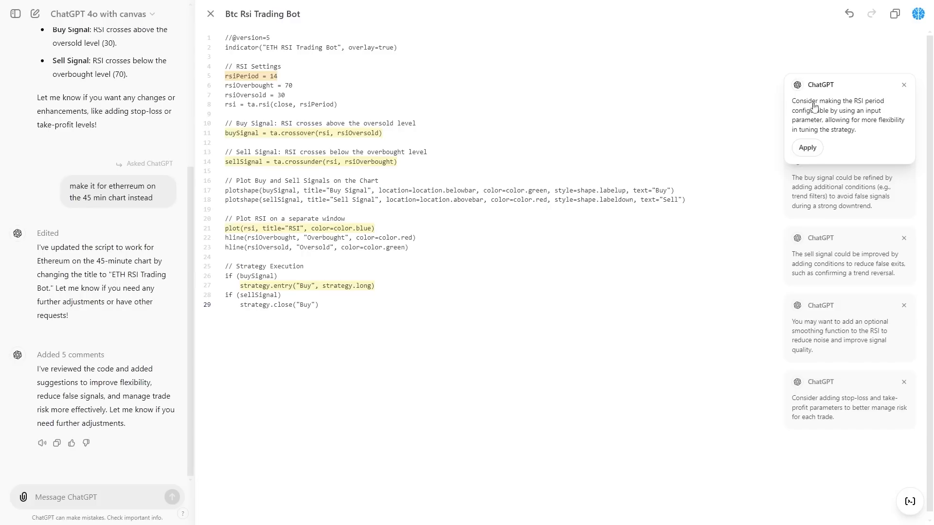
pyautogui.moveTo(828, 127)
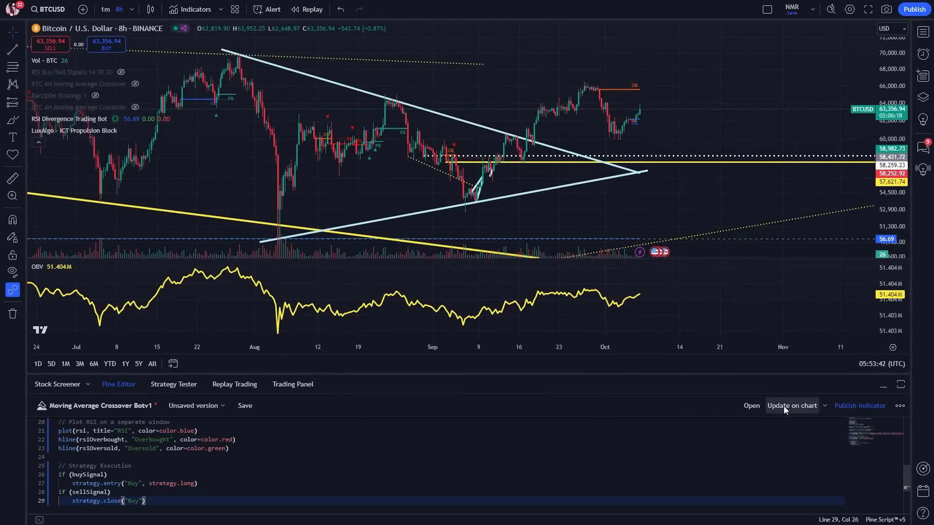
# Apply the fixed else-if script to the chart and submit the request to declare it a strategy.
pyautogui.click(792, 405)
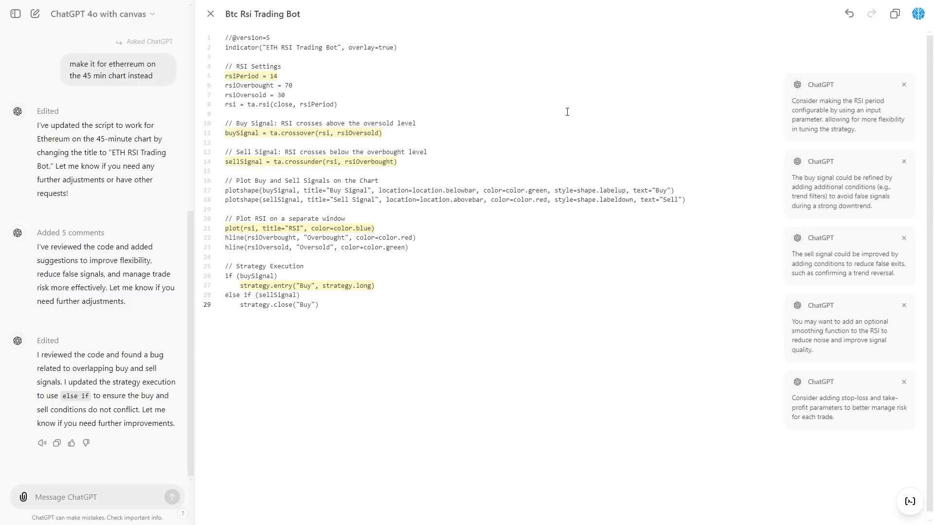
pyautogui.moveTo(516, 47)
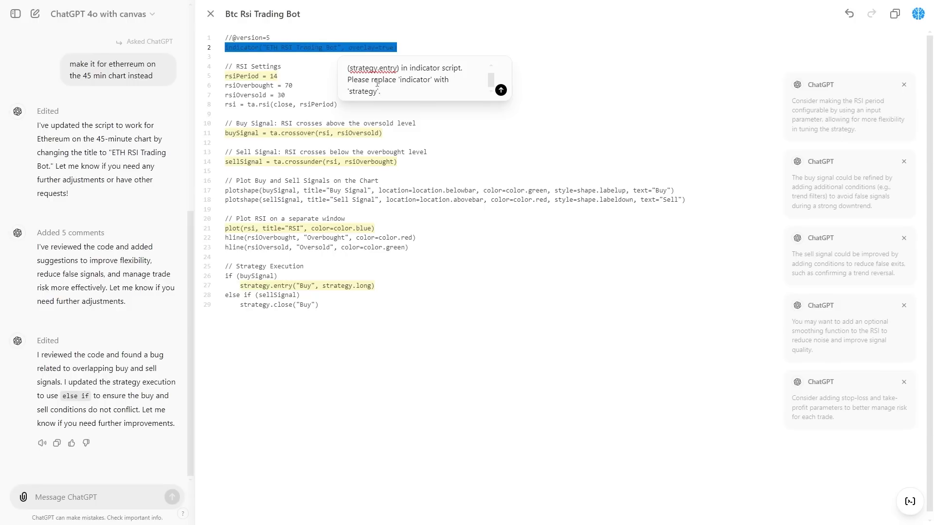
pyautogui.moveTo(443, 91)
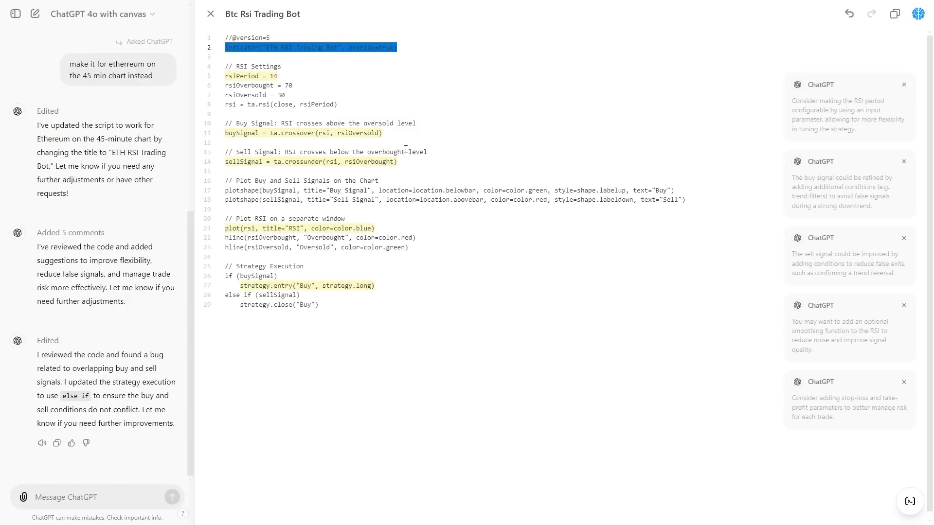
pyautogui.click(172, 497)
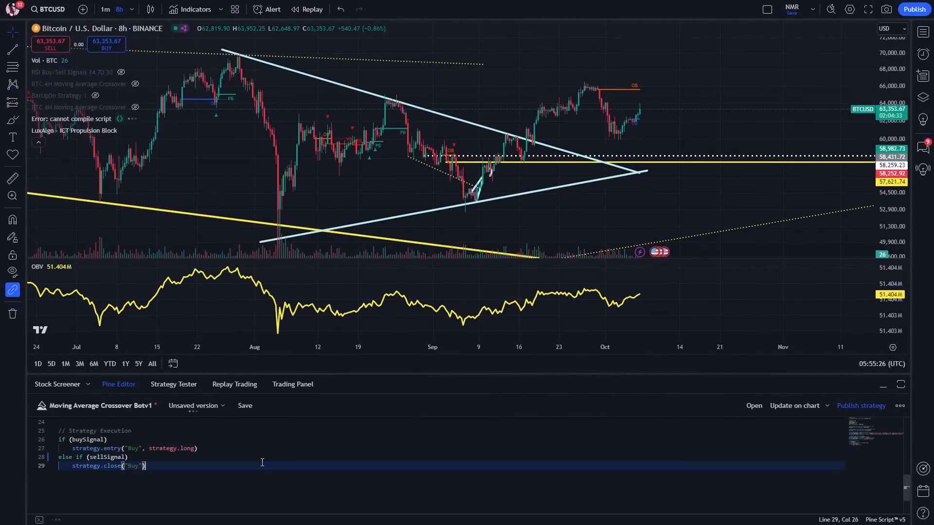
# Update the chart with the ETH RSI Trading Bot strategy to show its backtest.
pyautogui.click(173, 385)
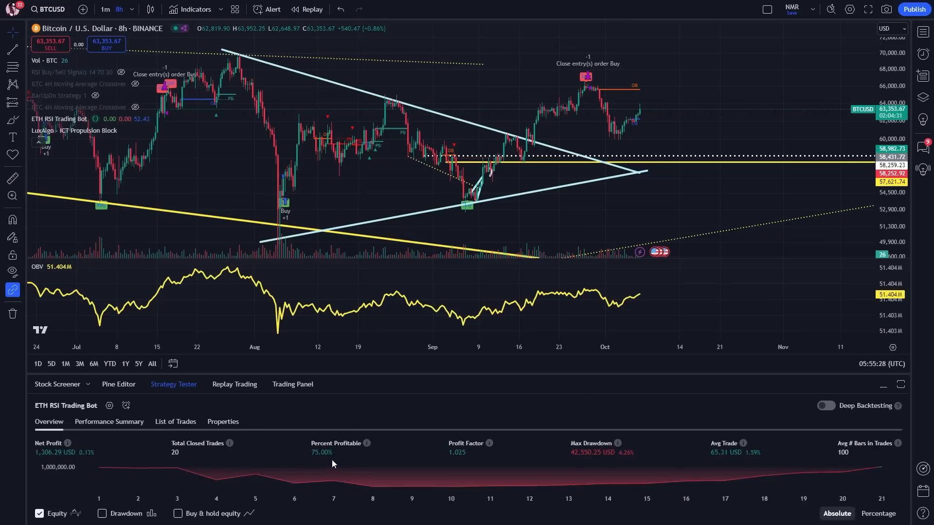
pyautogui.moveTo(381, 461)
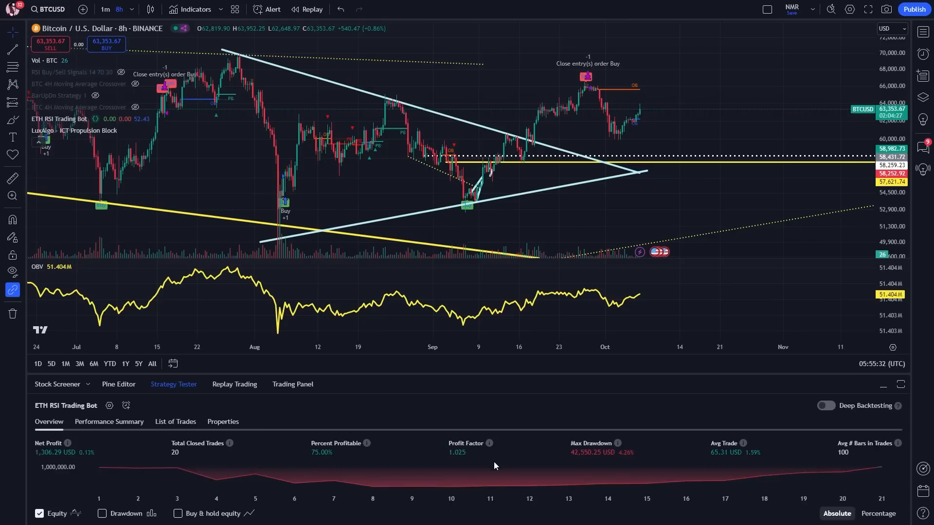
pyautogui.moveTo(557, 442)
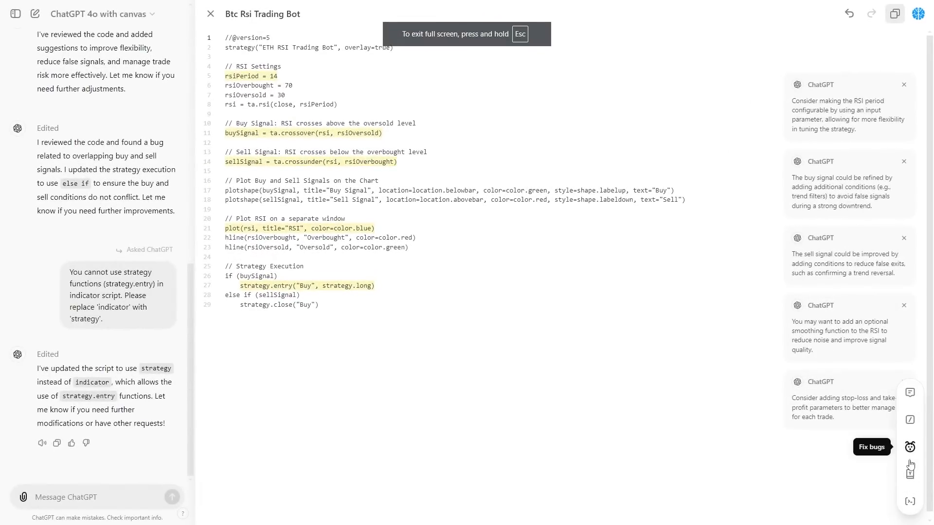
pyautogui.moveTo(909, 474)
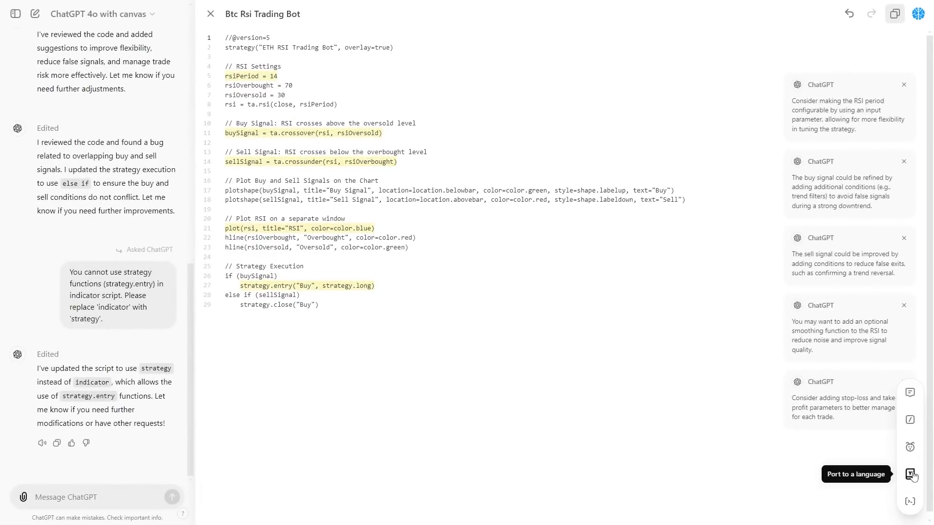
pyautogui.click(910, 475)
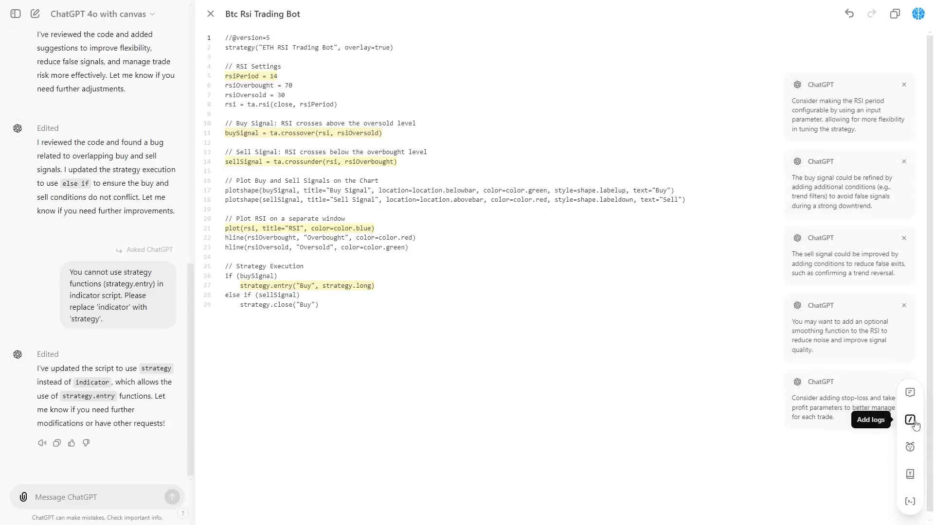
pyautogui.click(849, 14)
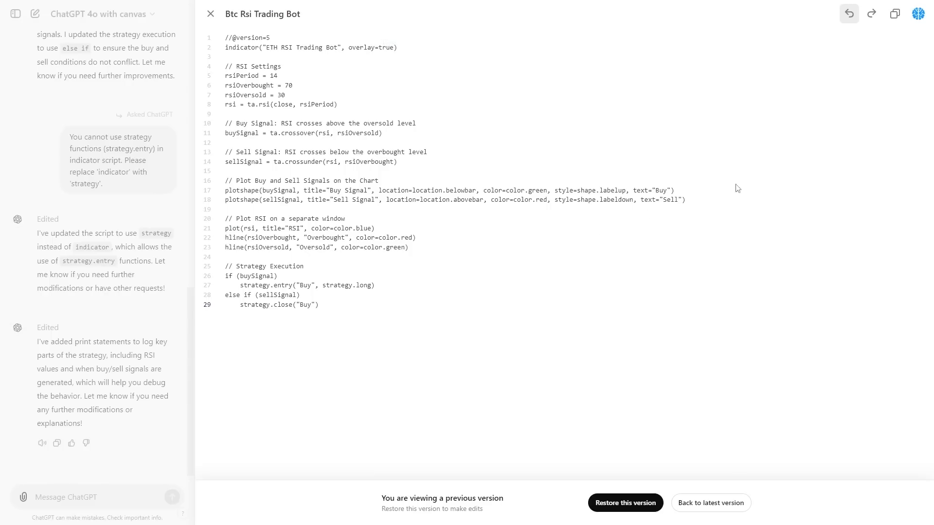
pyautogui.moveTo(871, 13)
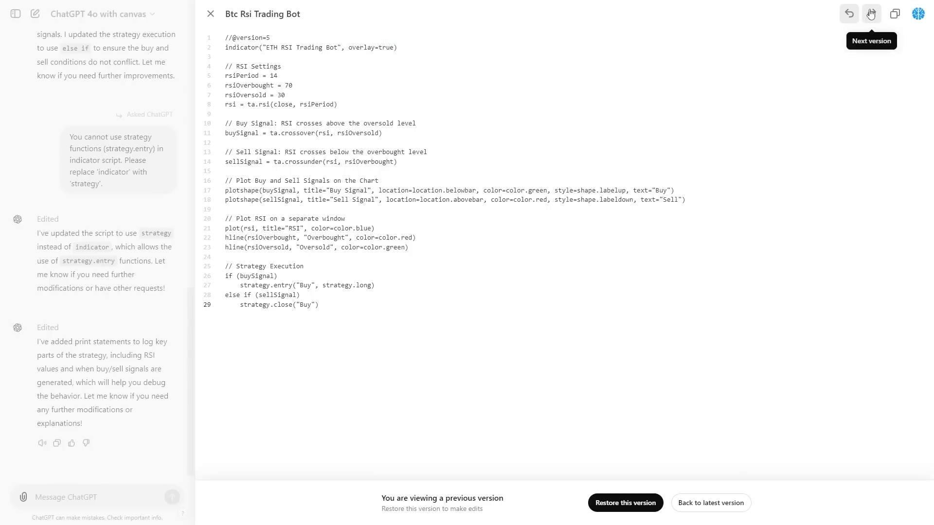
# Step to the next code version, then back to the earlier one without the else-if fix.
pyautogui.click(870, 14)
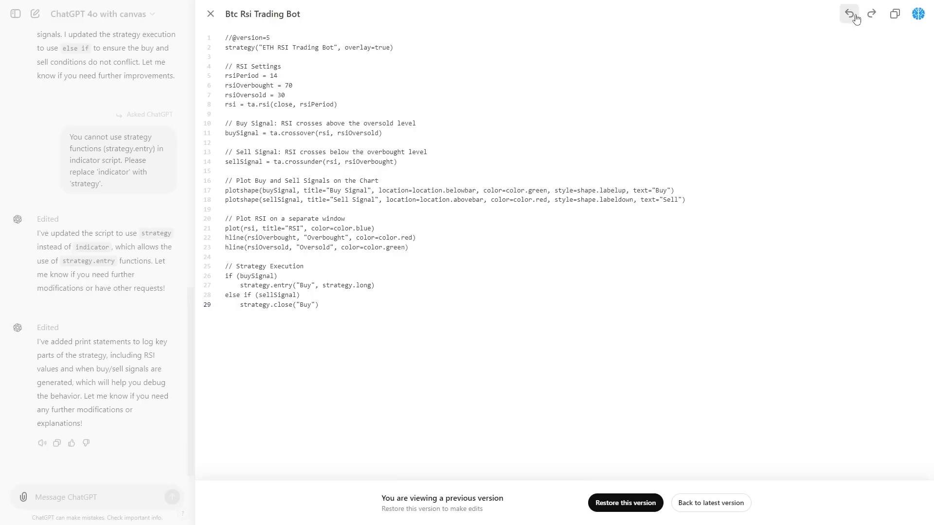
pyautogui.click(848, 12)
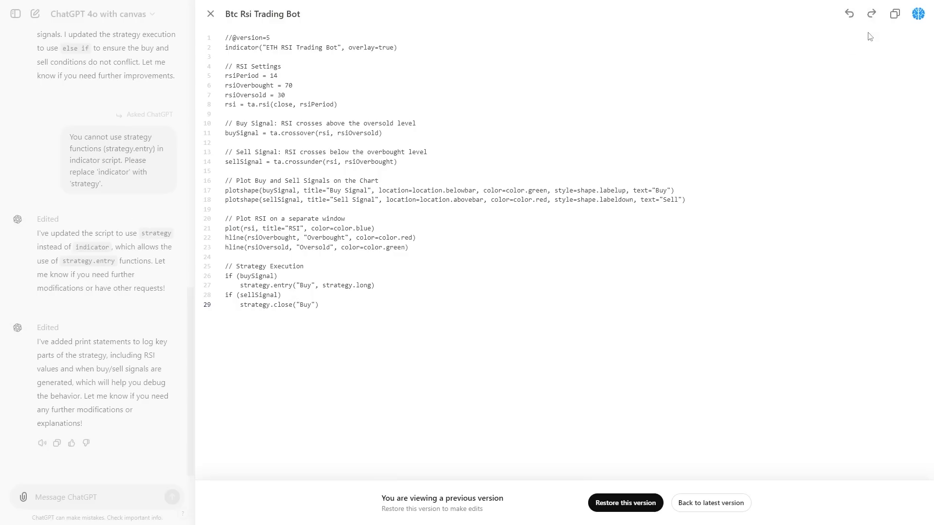
pyautogui.moveTo(848, 13)
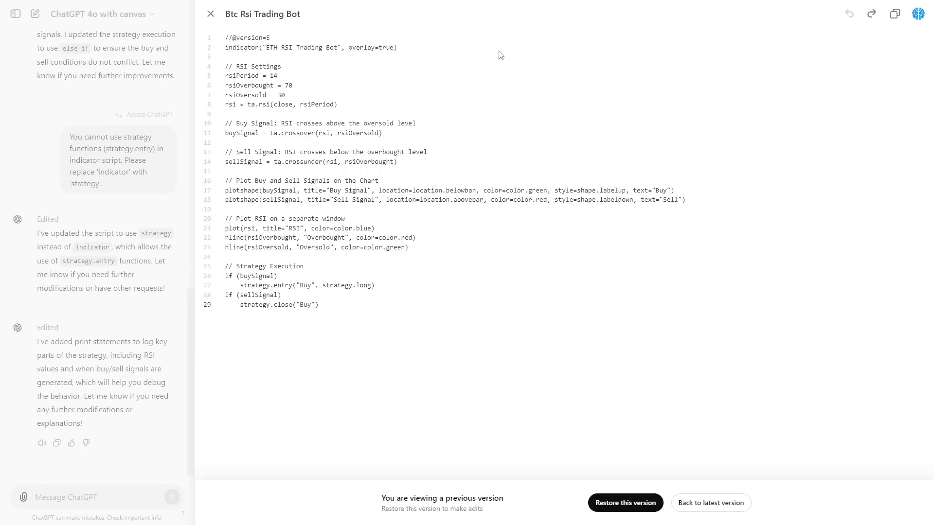
pyautogui.moveTo(814, 472)
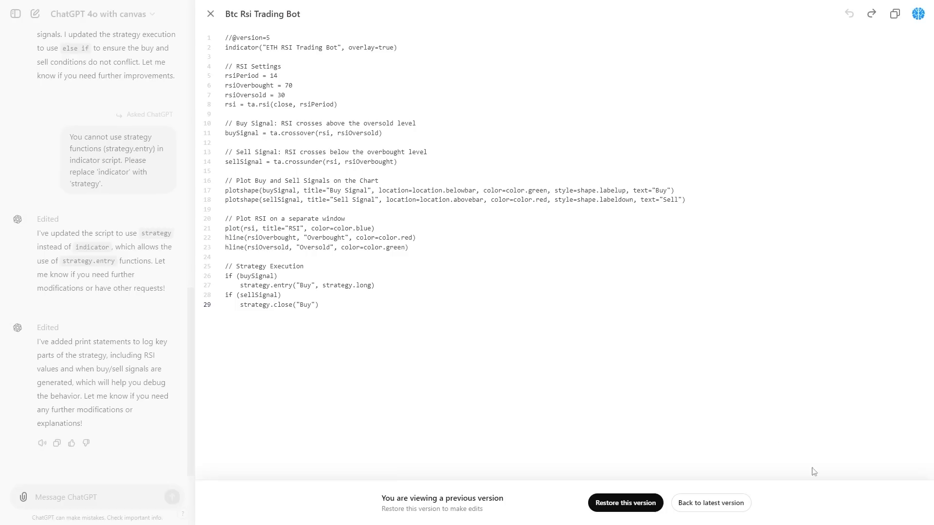
pyautogui.moveTo(746, 382)
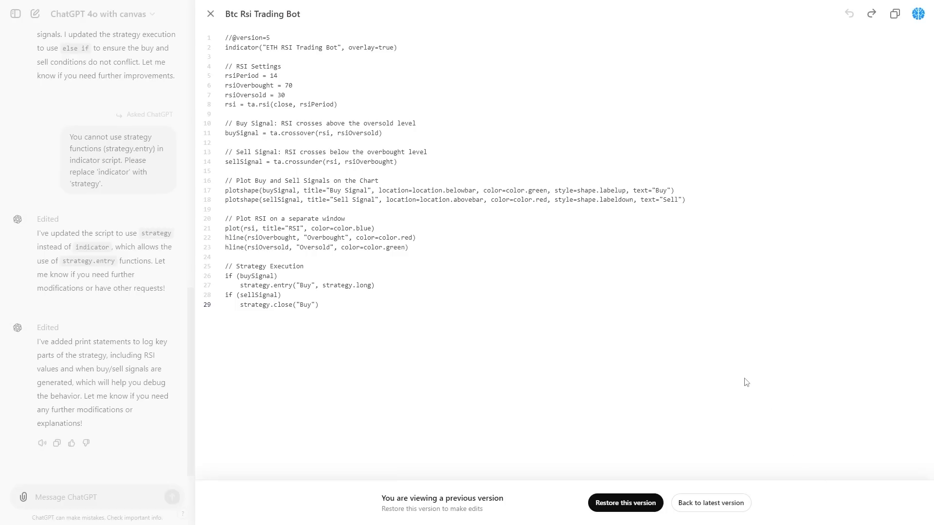